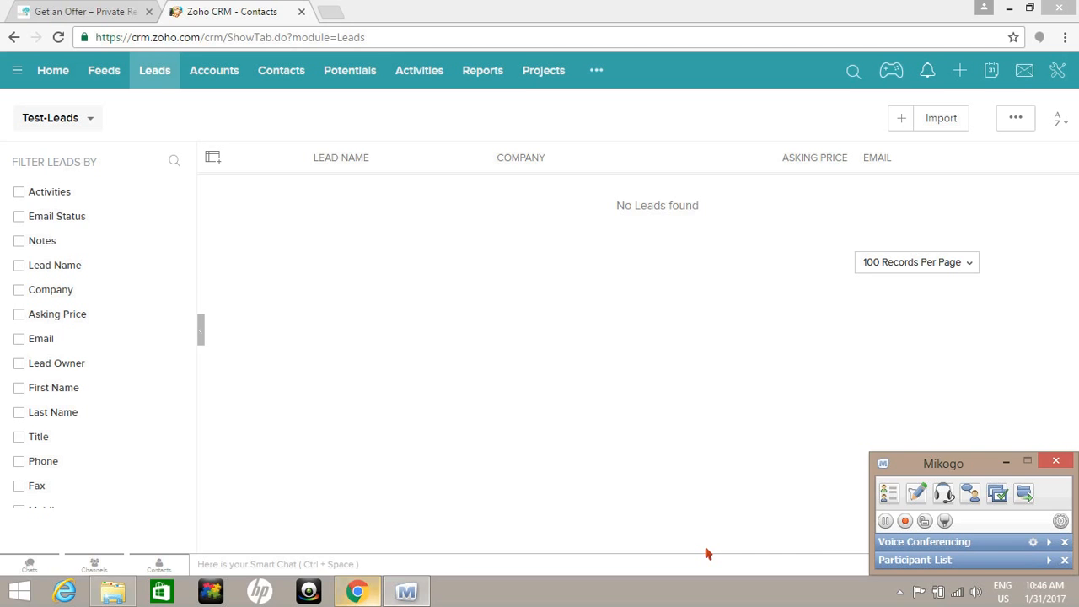
mouse_move(283, 122)
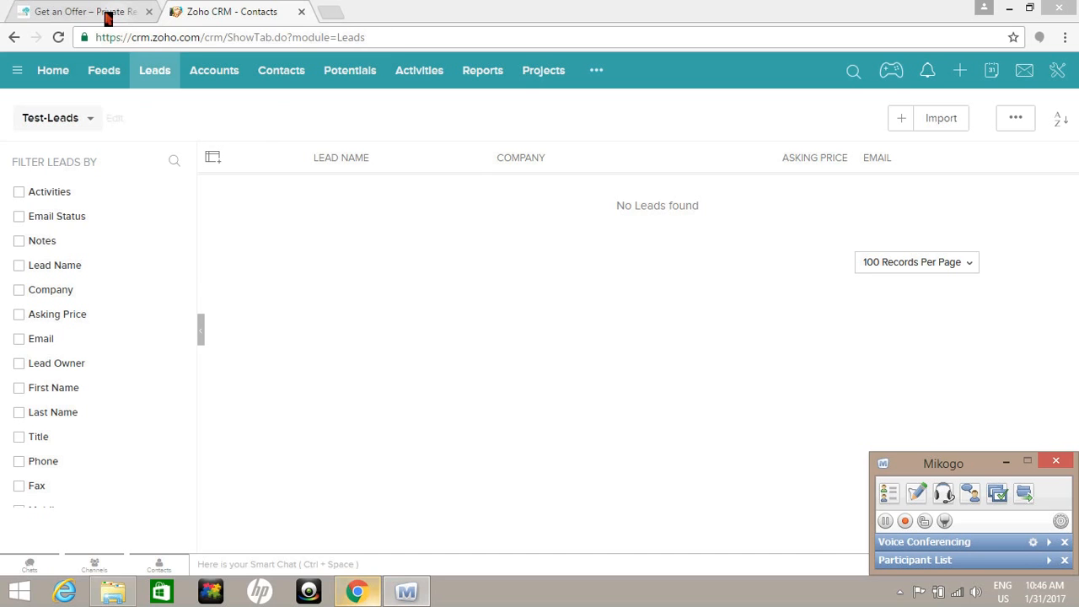
mouse_move(110, 13)
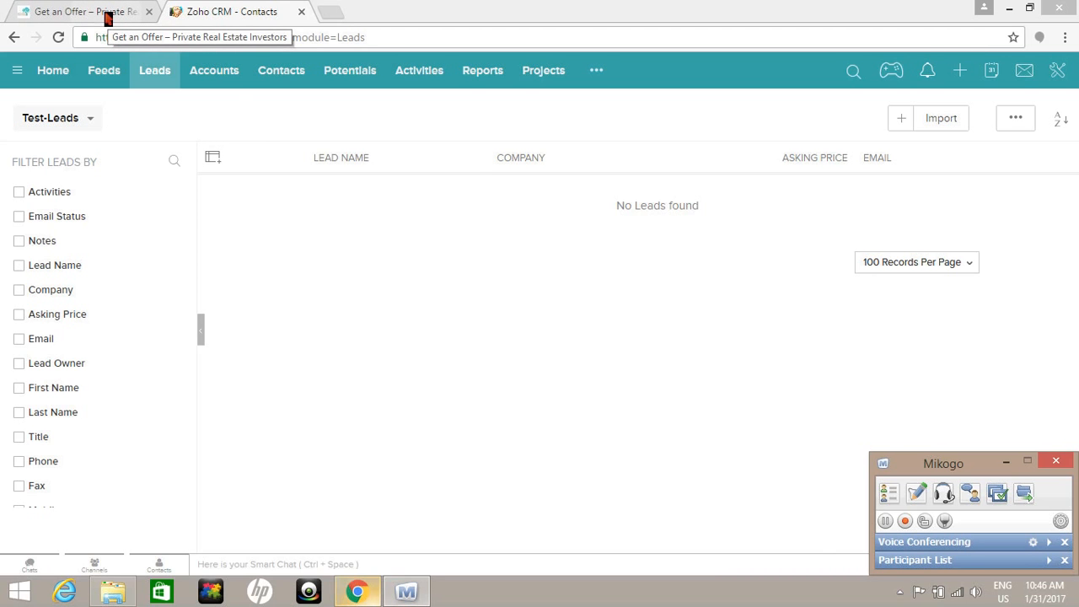
mouse_move(371, 175)
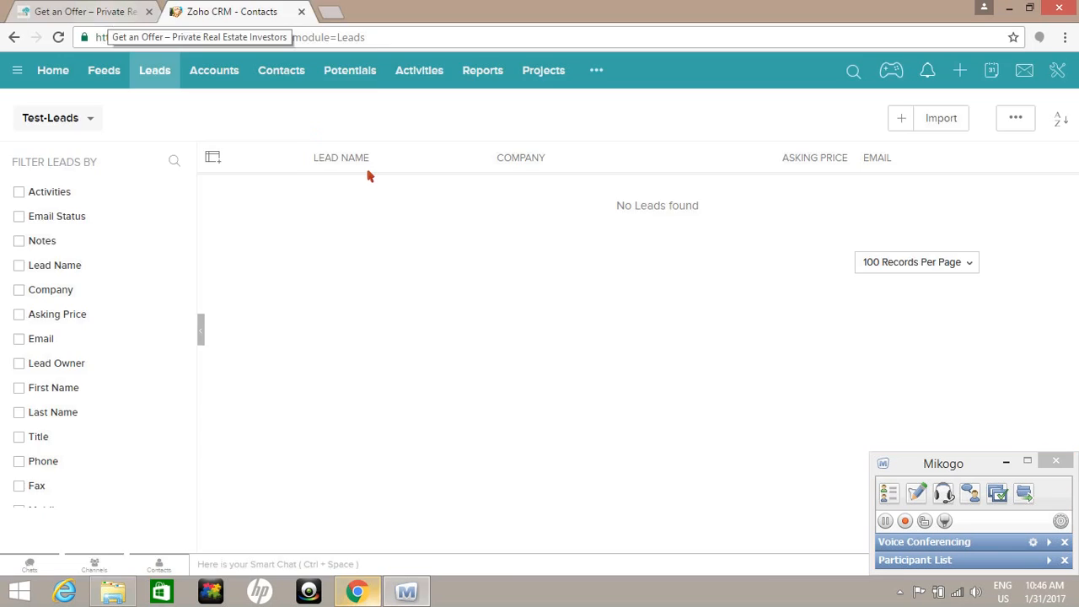
click(76, 14)
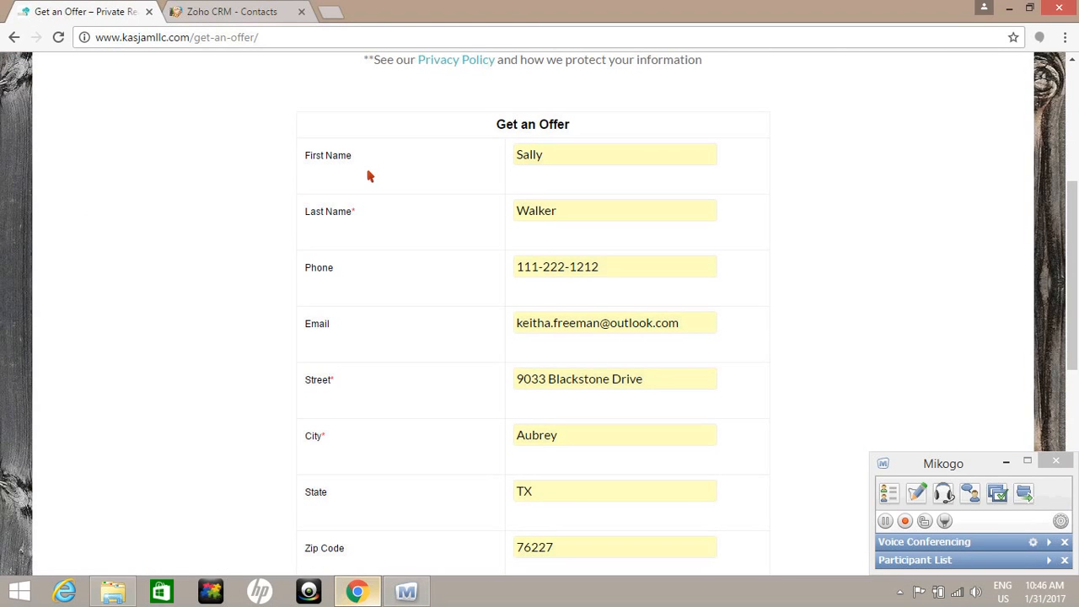
mouse_move(602, 167)
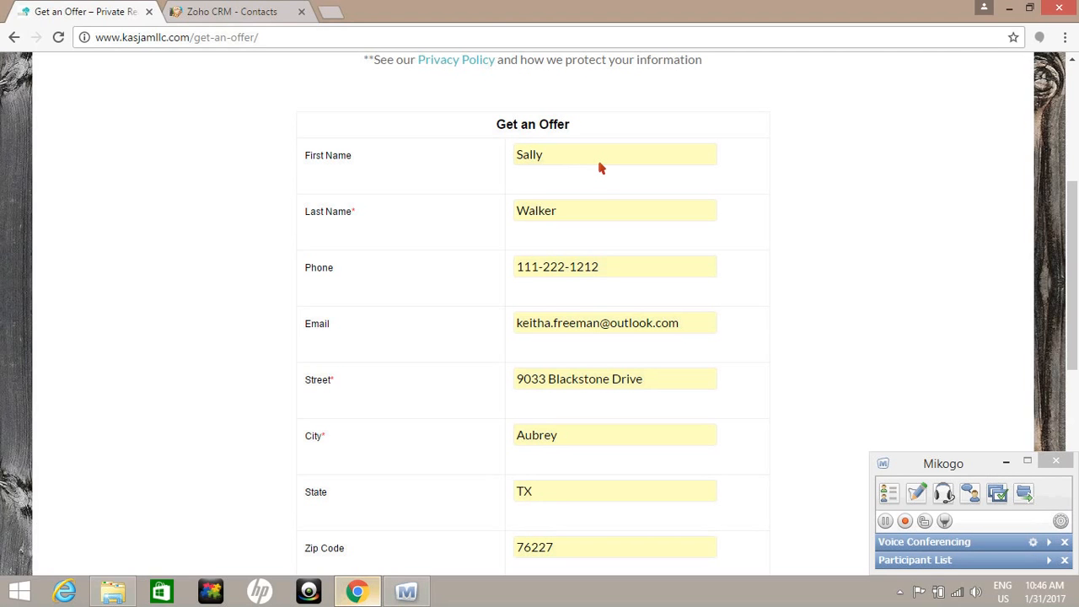
mouse_move(573, 260)
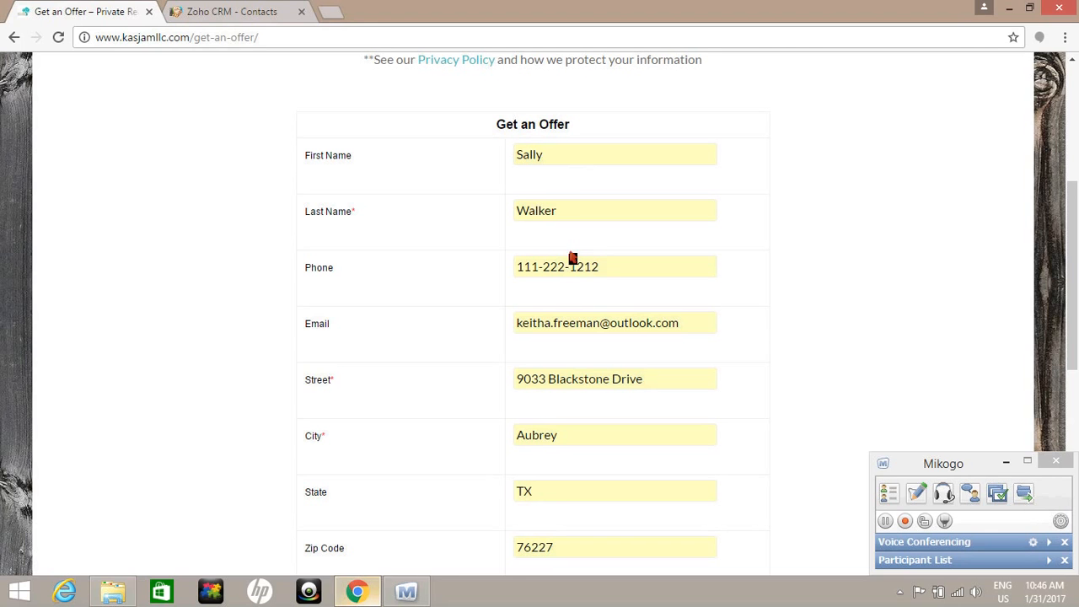
mouse_move(569, 304)
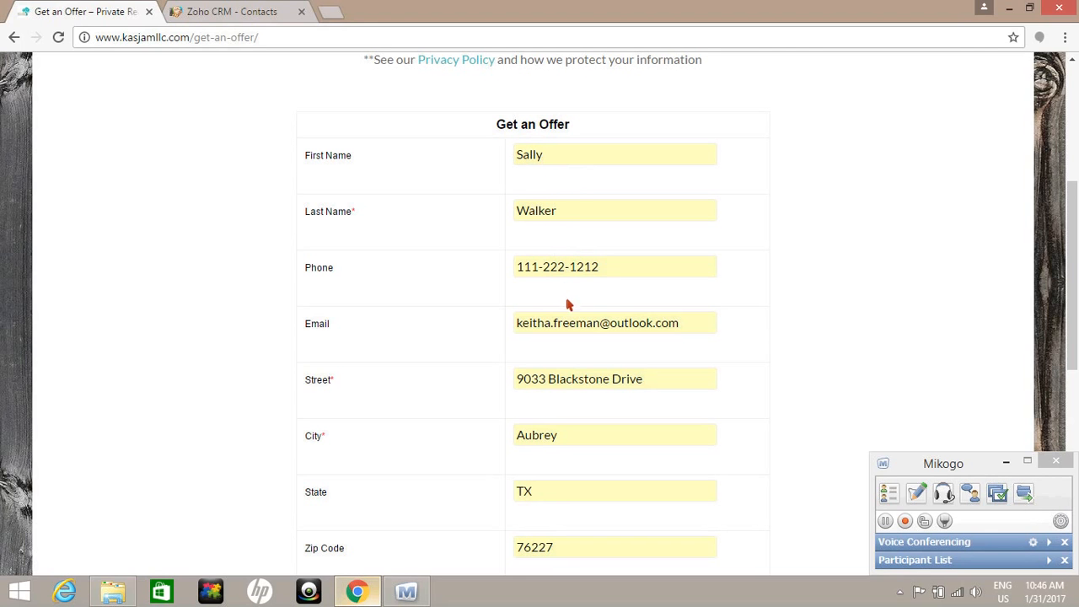
mouse_move(643, 361)
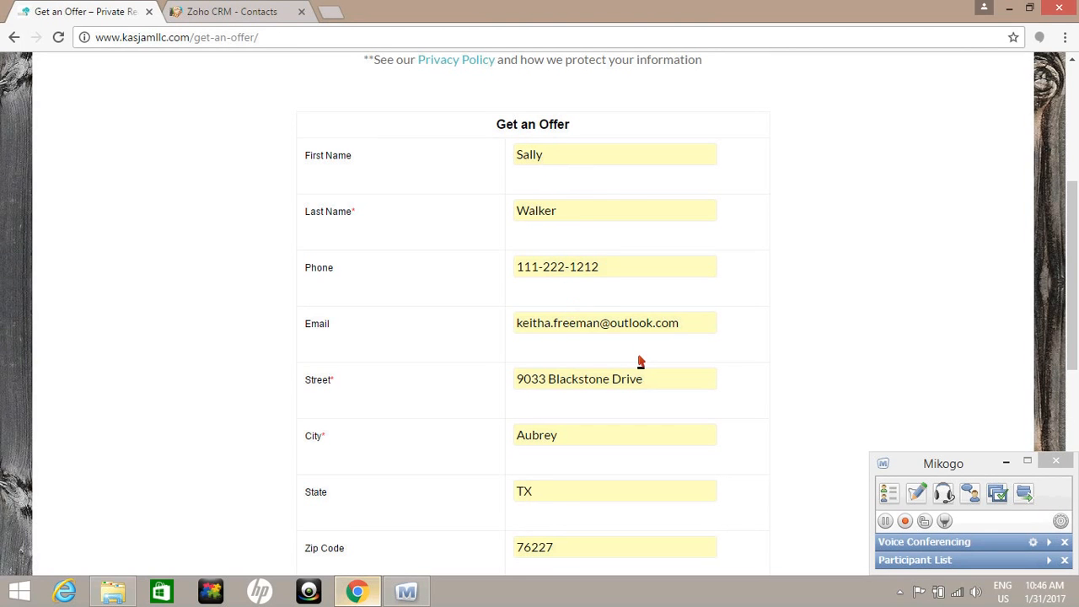
scroll(down, 3)
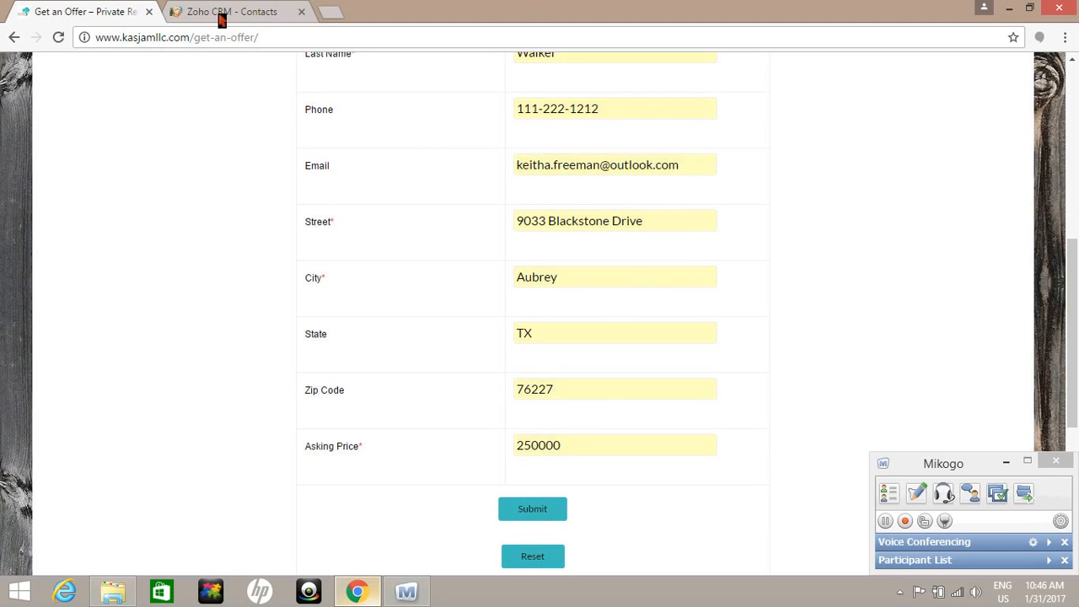
click(245, 14)
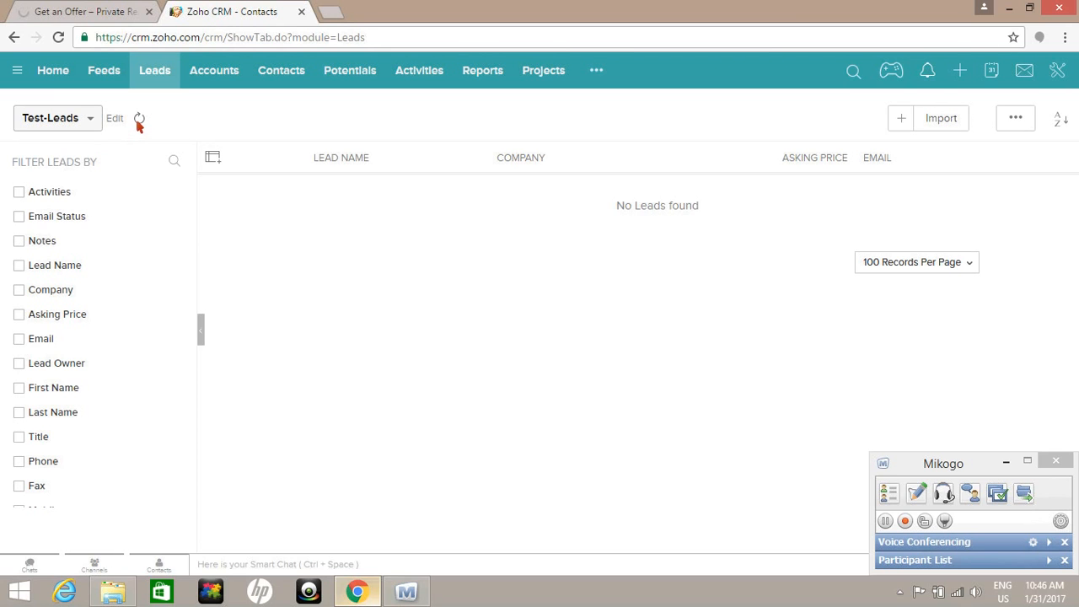
click(138, 118)
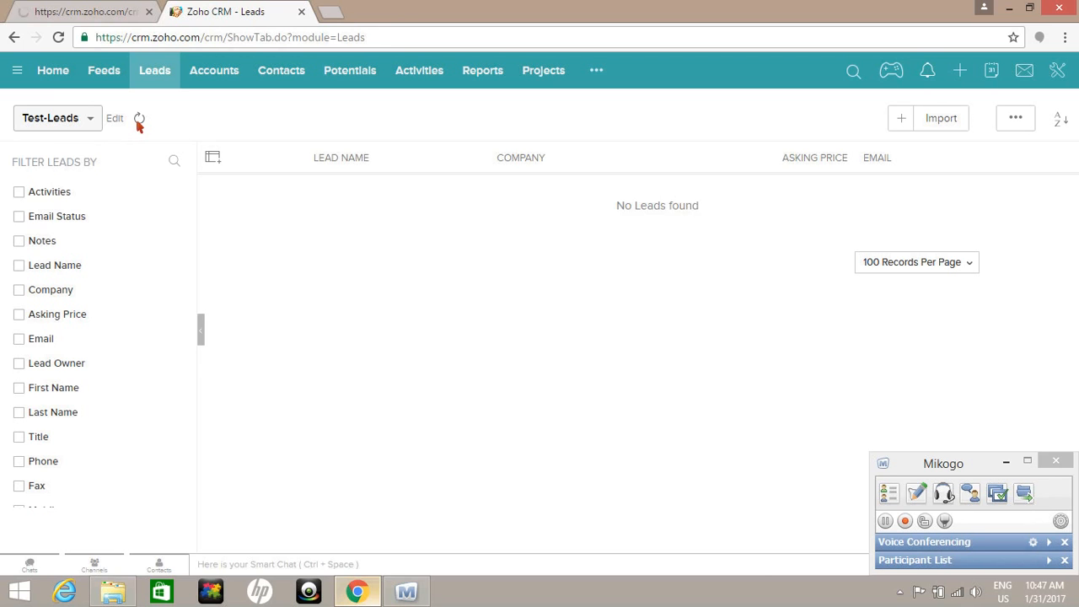
click(140, 118)
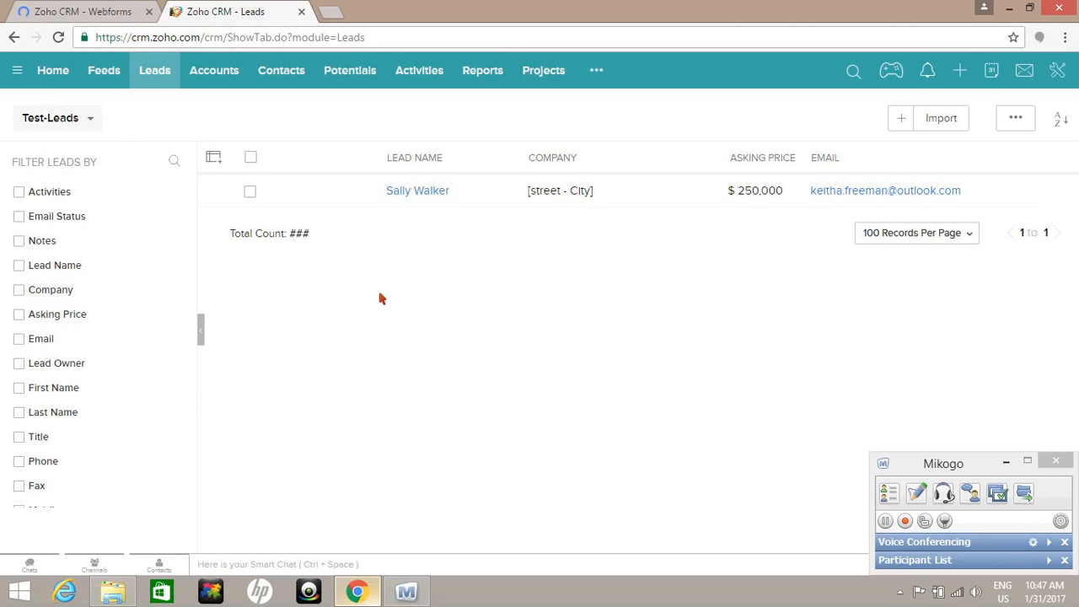
mouse_move(422, 192)
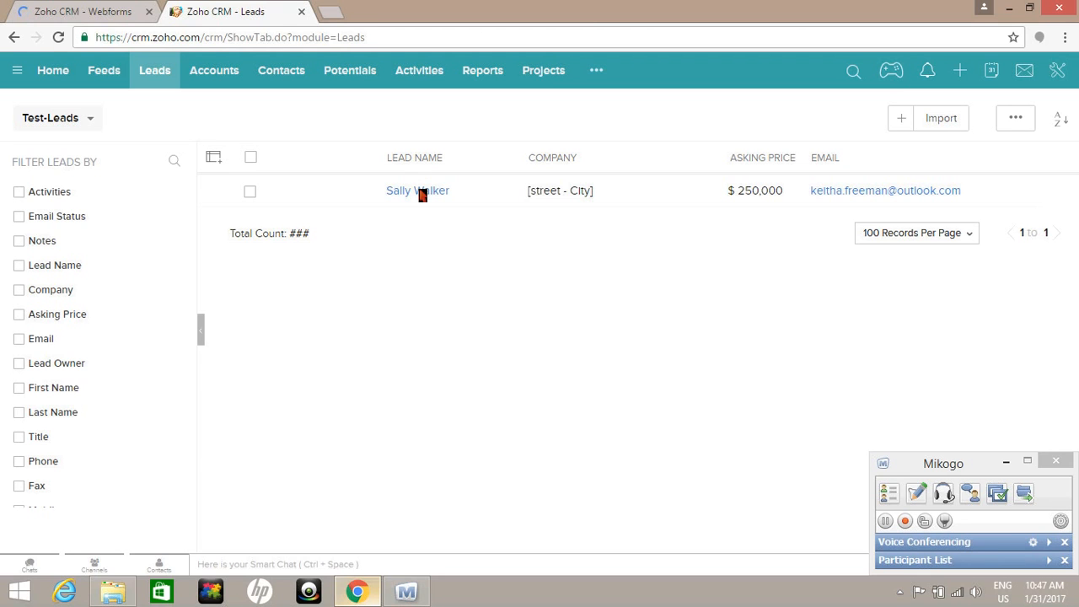
click(416, 189)
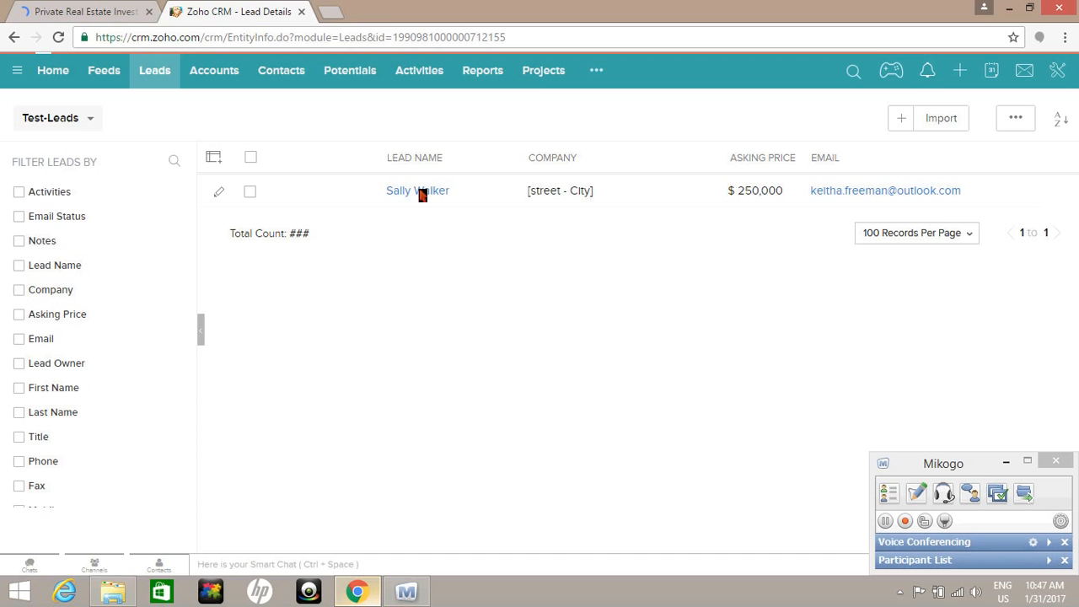
mouse_move(891, 402)
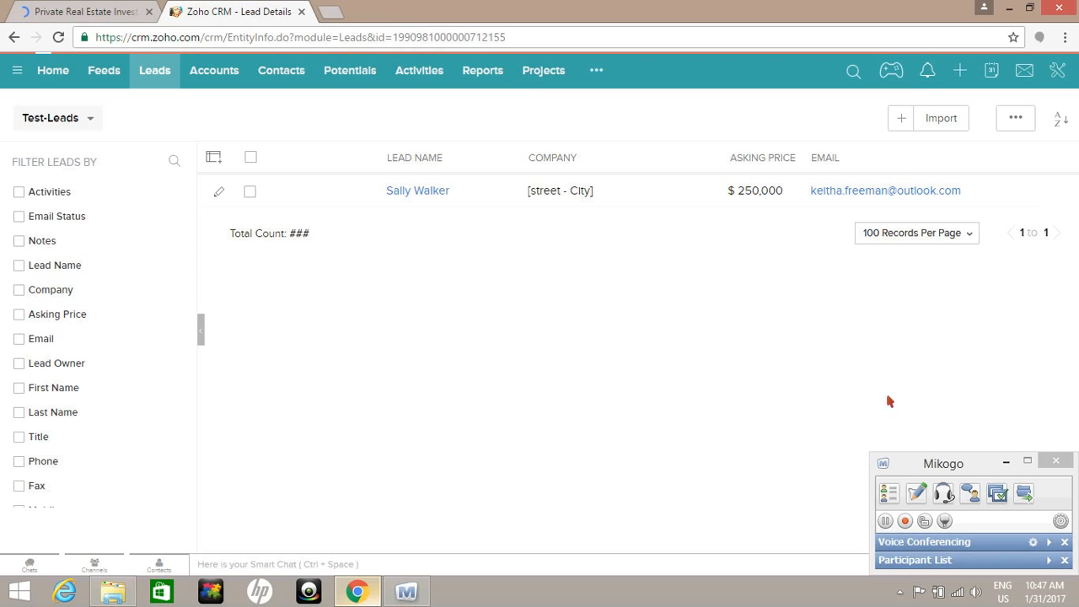
mouse_move(846, 335)
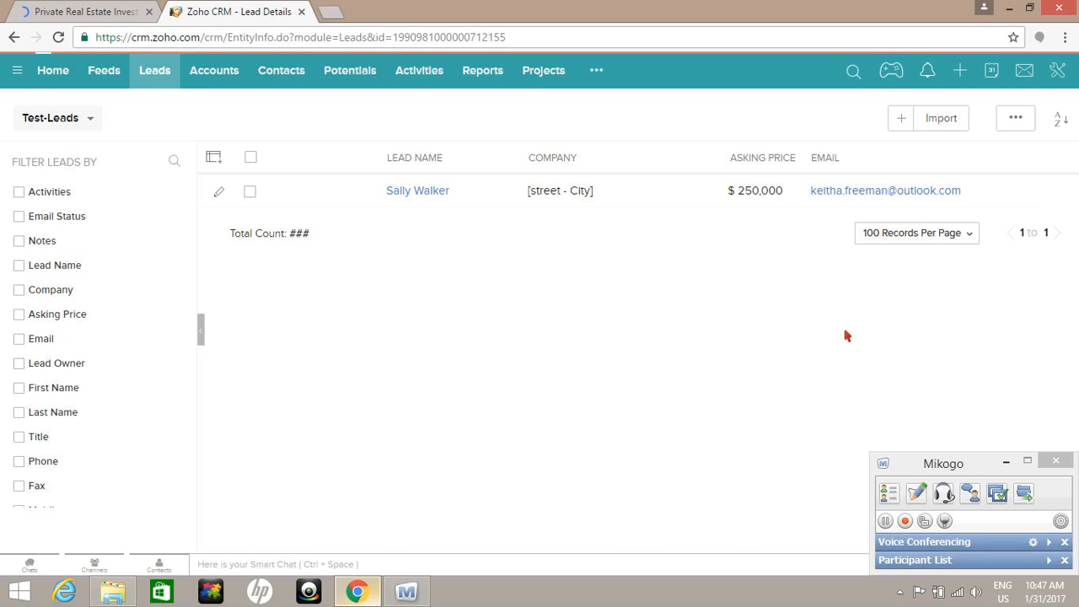
click(418, 189)
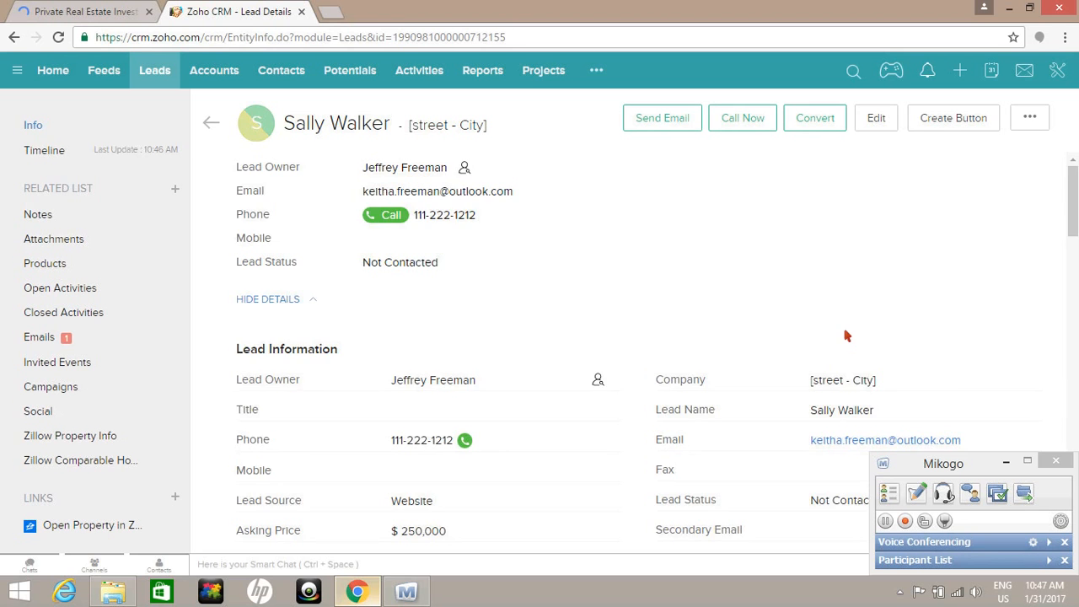
scroll(down, 3)
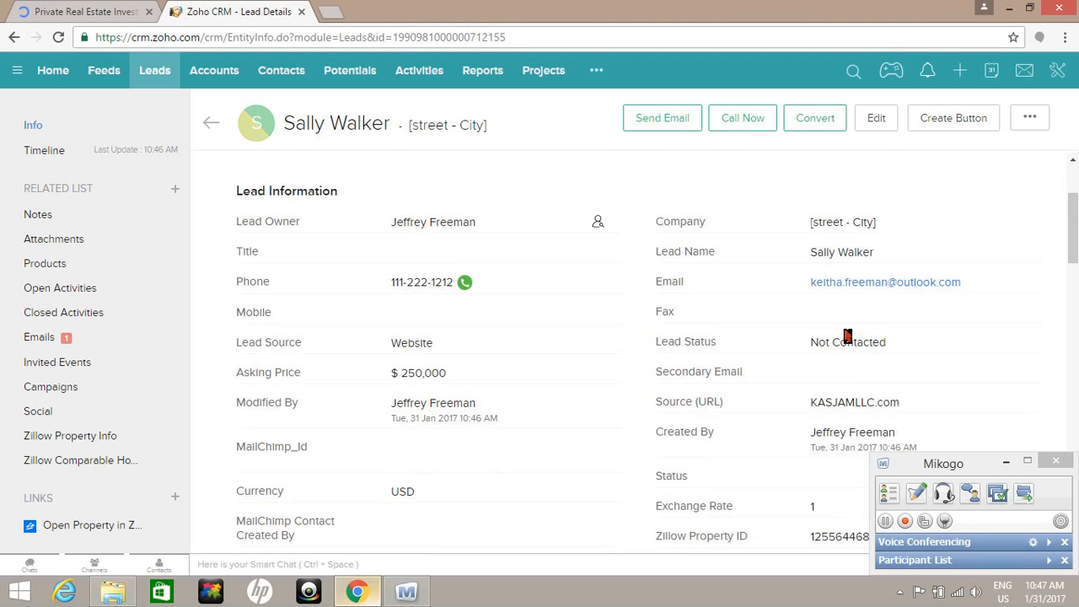
scroll(down, 3)
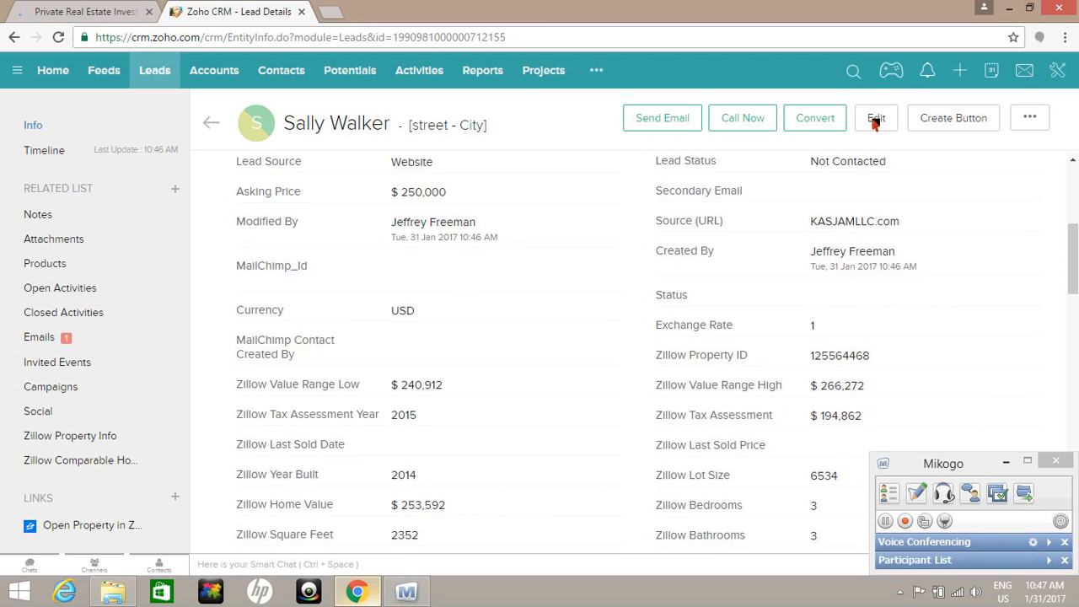
scroll(down, 3)
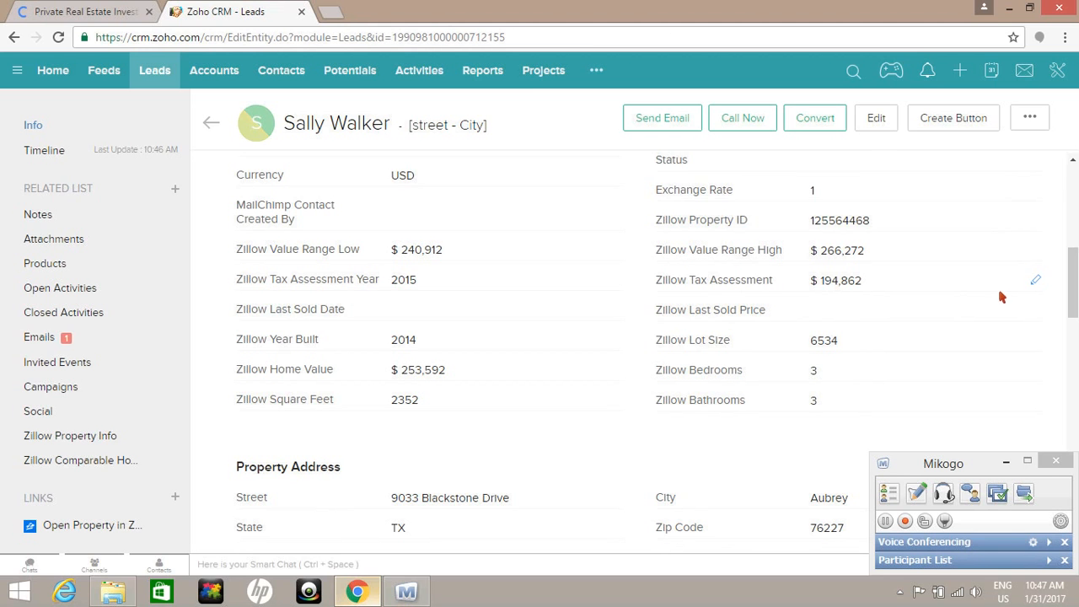
click(877, 118)
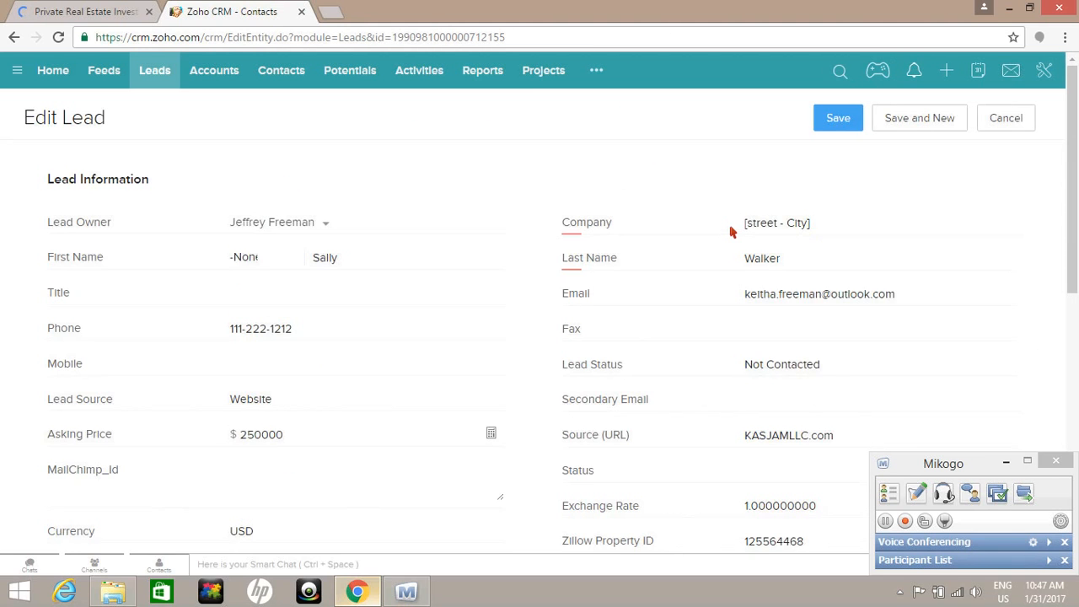
click(775, 223)
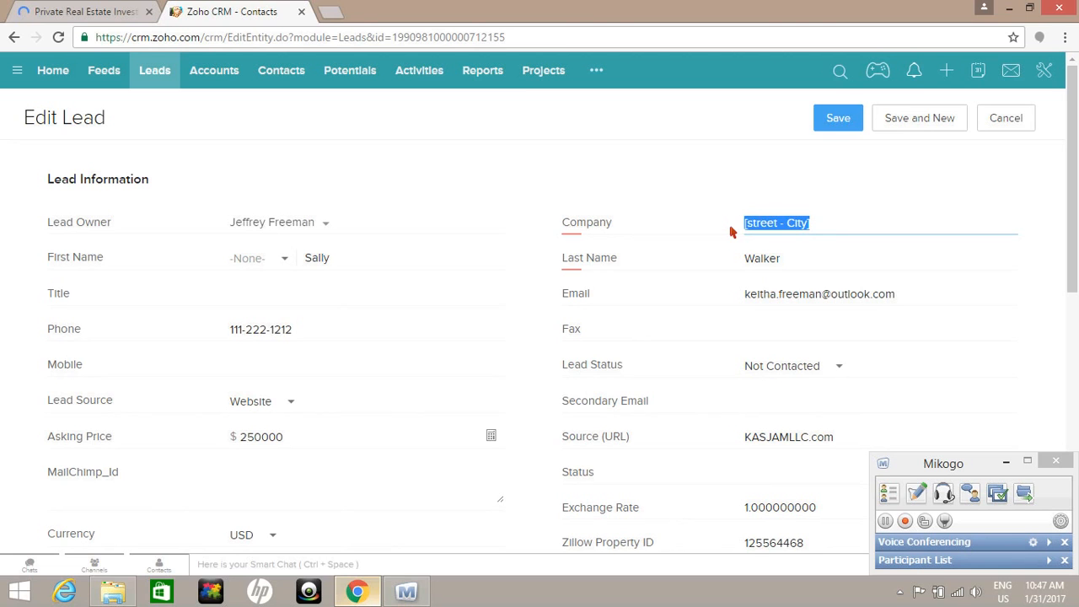
text(9033)
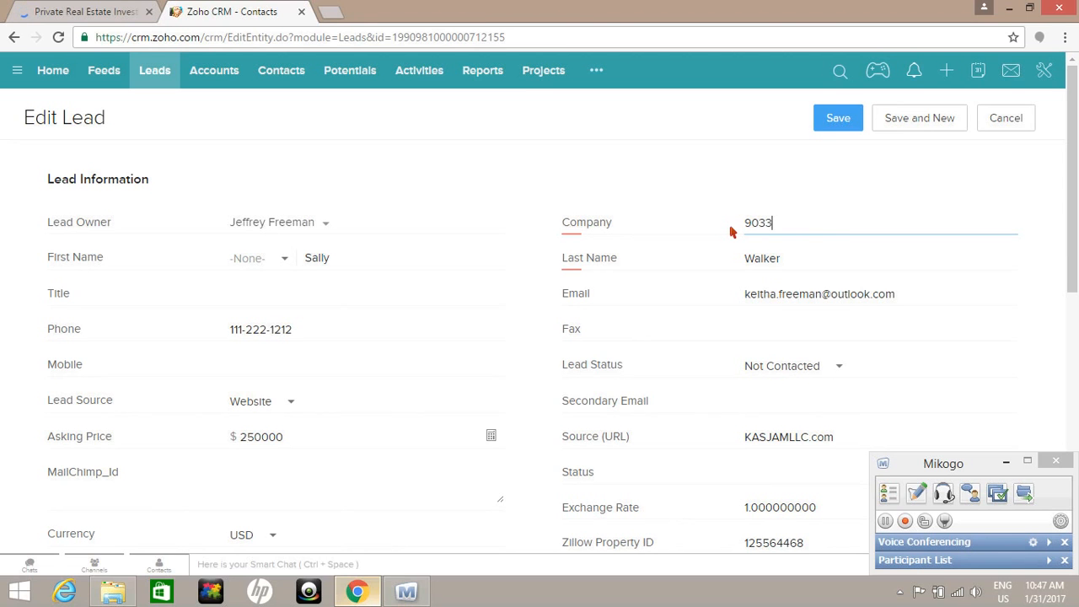
text(Bla)
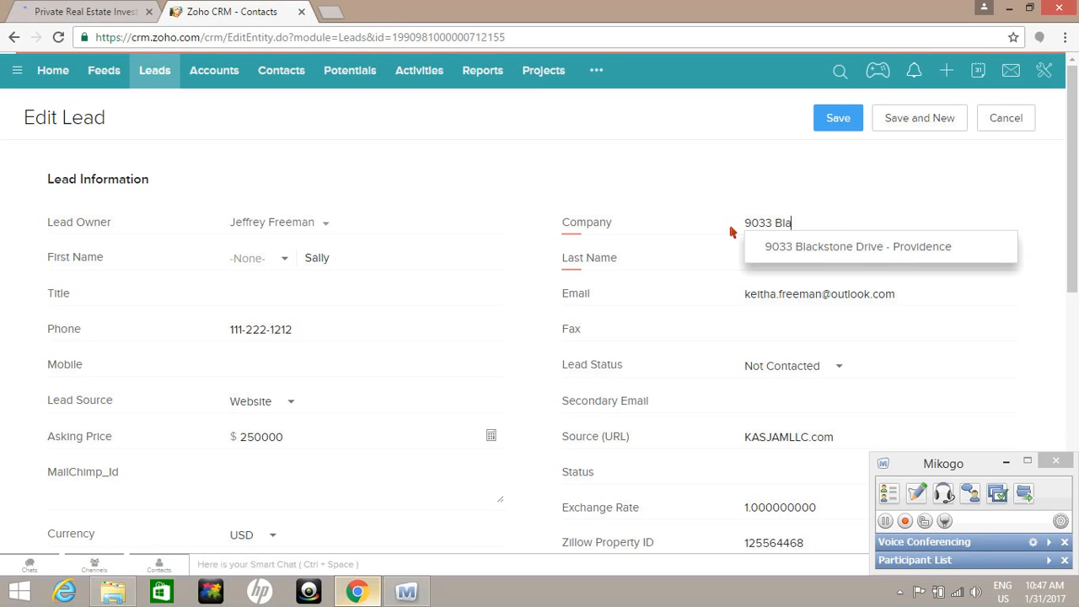
text(ckstone Dr -Aubrey)
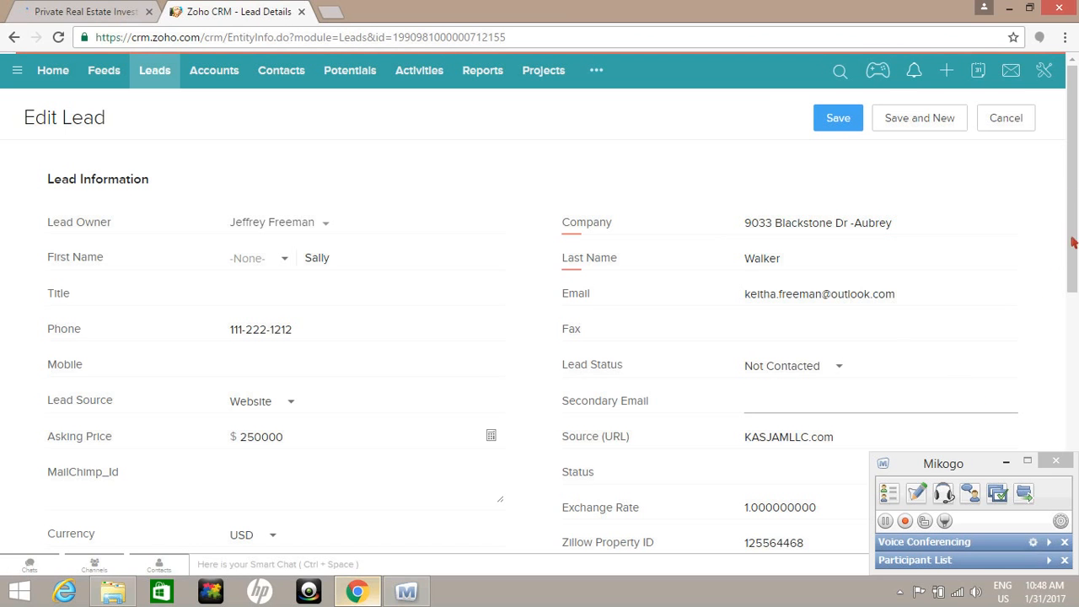
mouse_move(1012, 462)
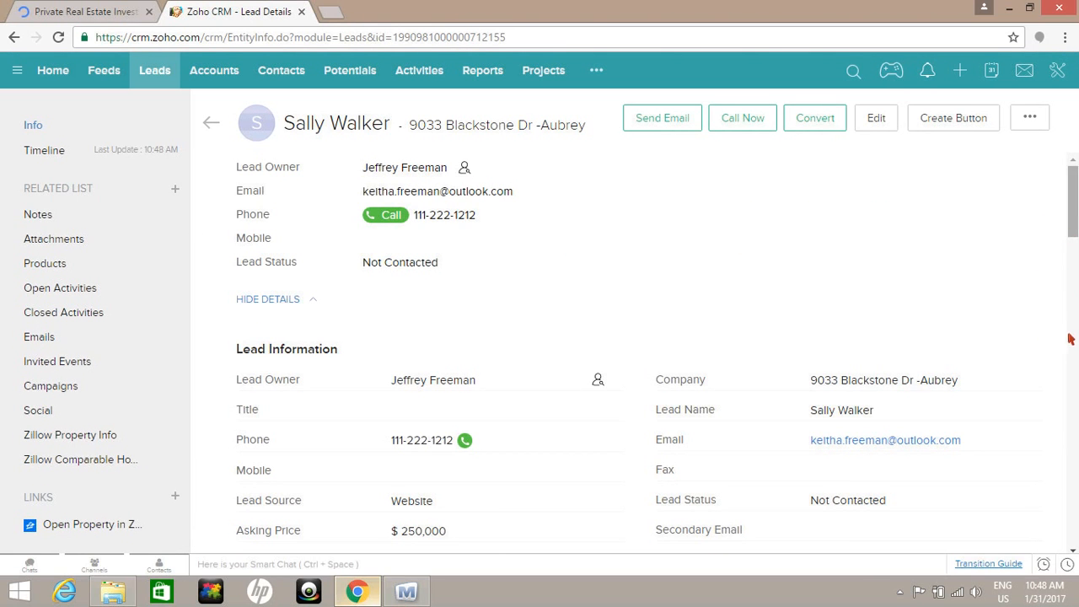
scroll(down, 3)
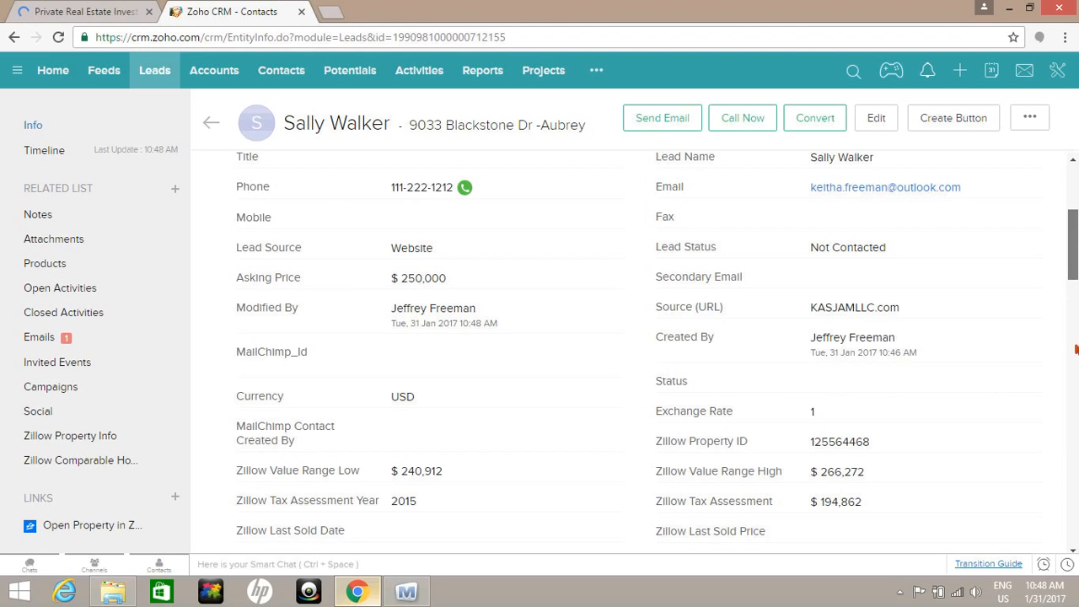
scroll(down, 3)
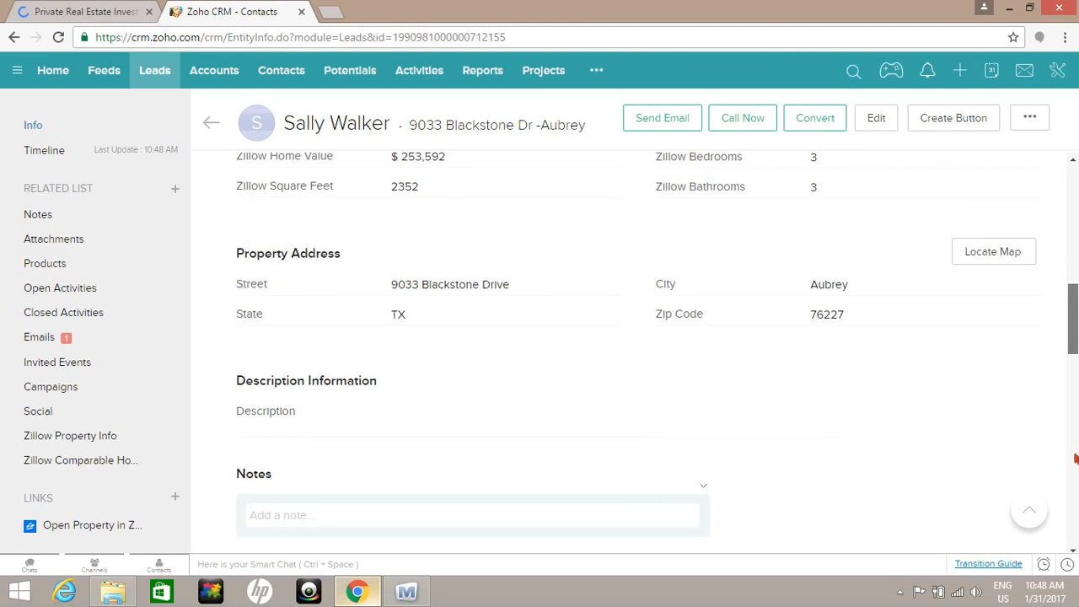
scroll(down, 3)
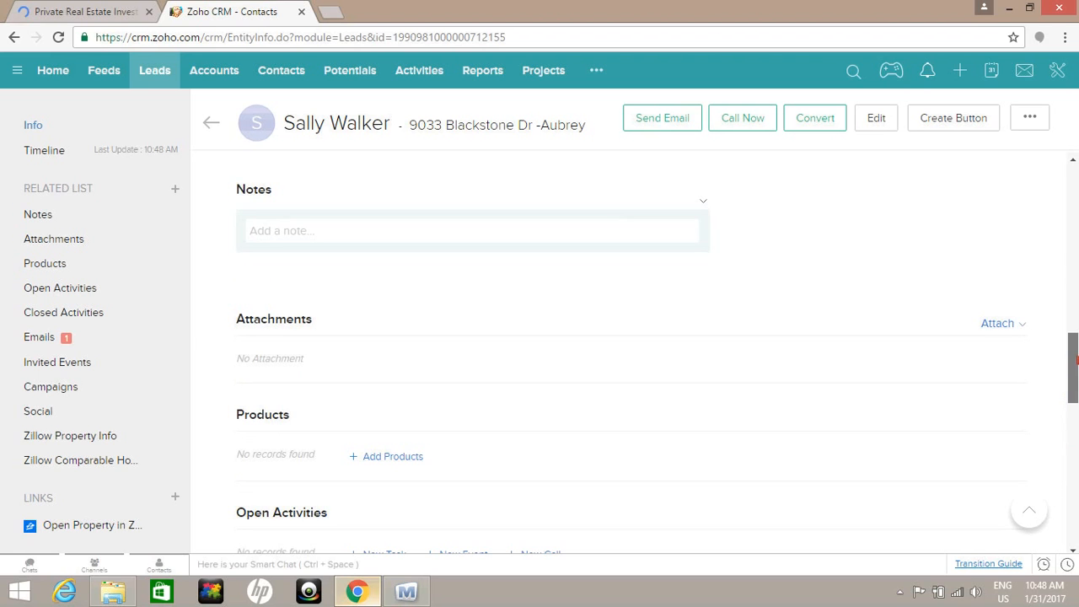
mouse_move(1042, 268)
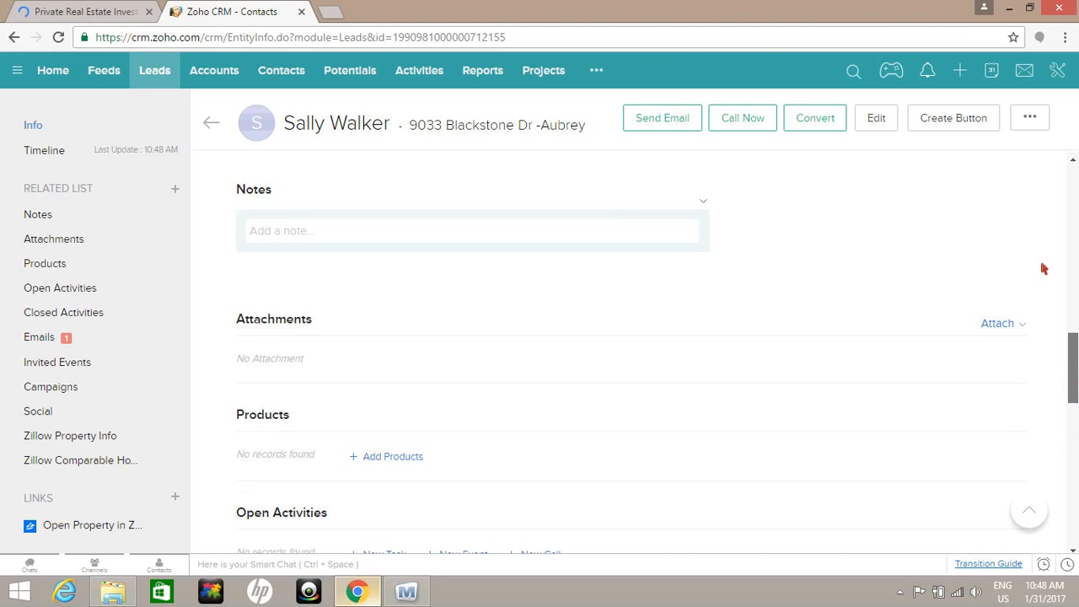
scroll(down, 3)
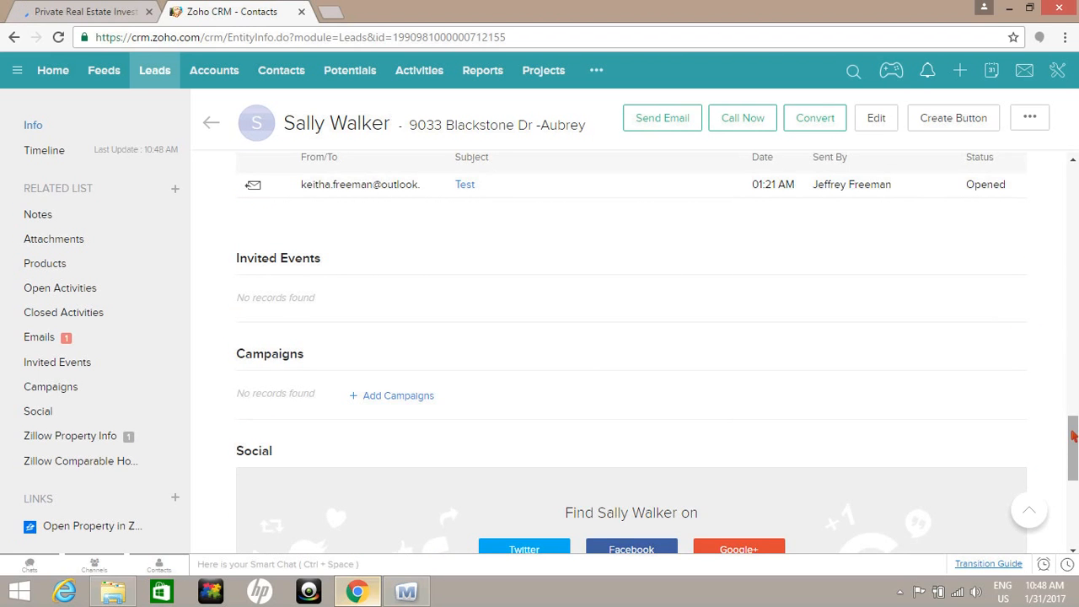
mouse_move(1072, 509)
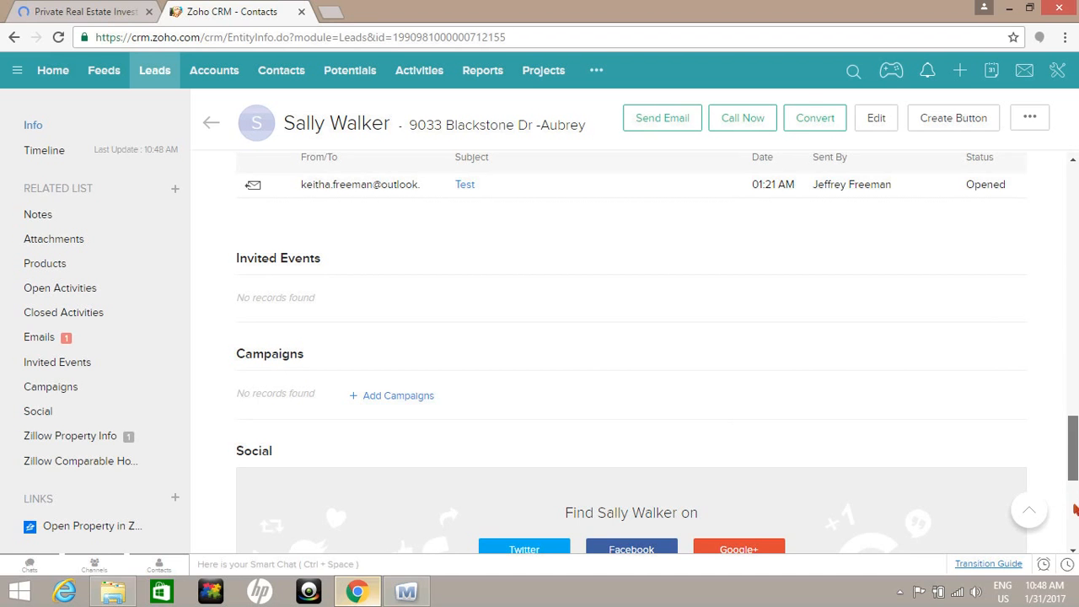
mouse_move(456, 355)
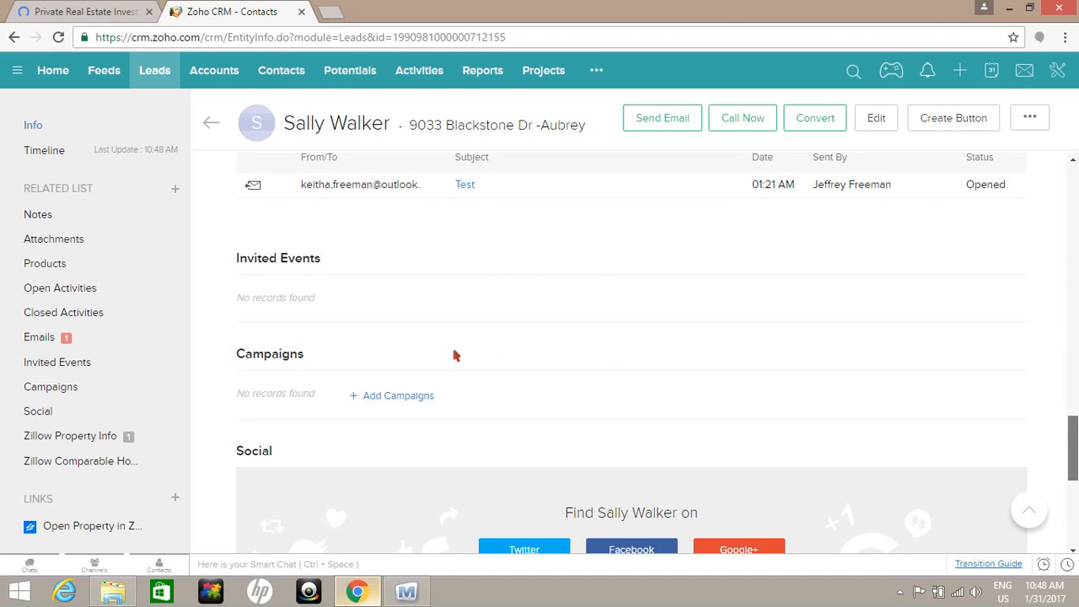
scroll(down, 3)
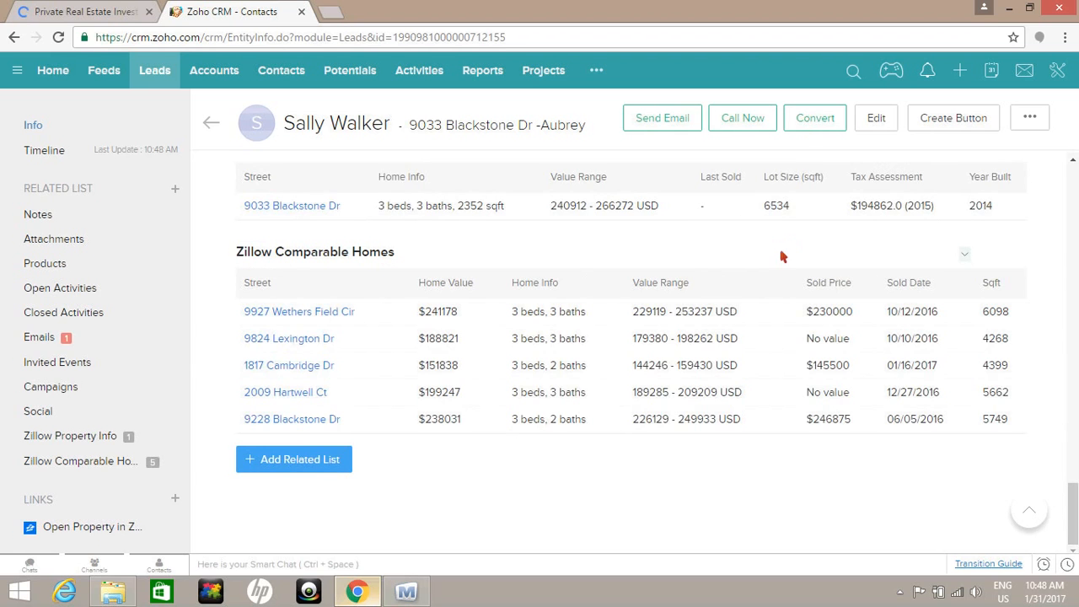
click(815, 118)
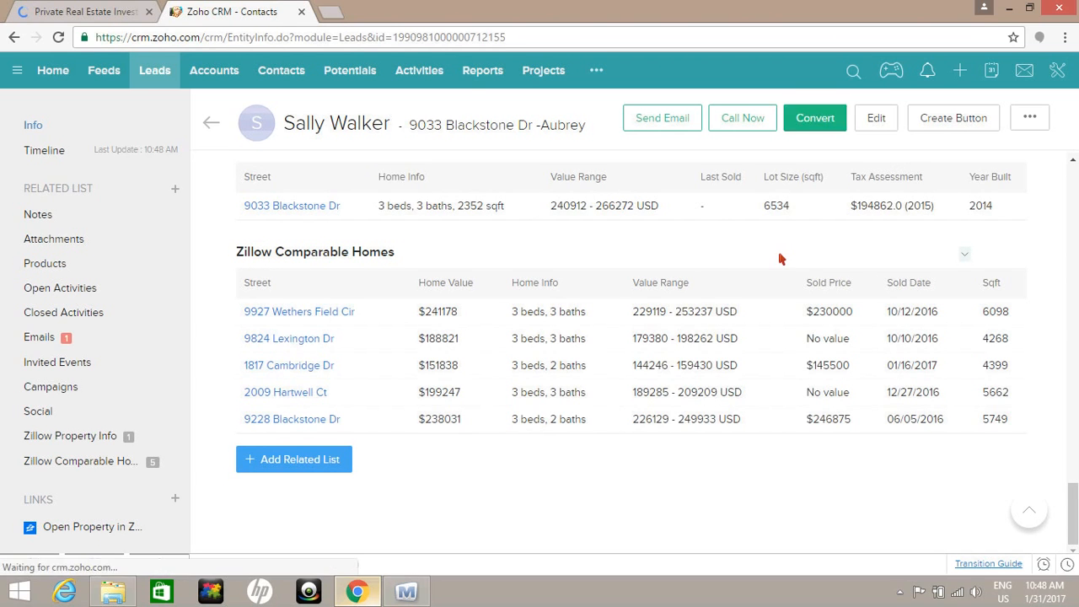
click(815, 118)
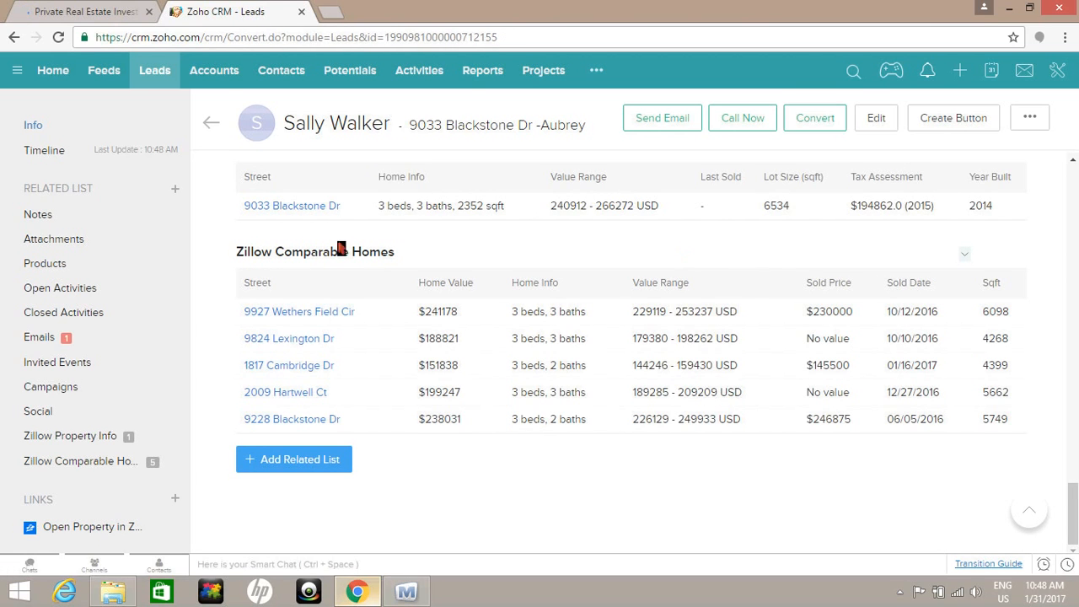
click(814, 118)
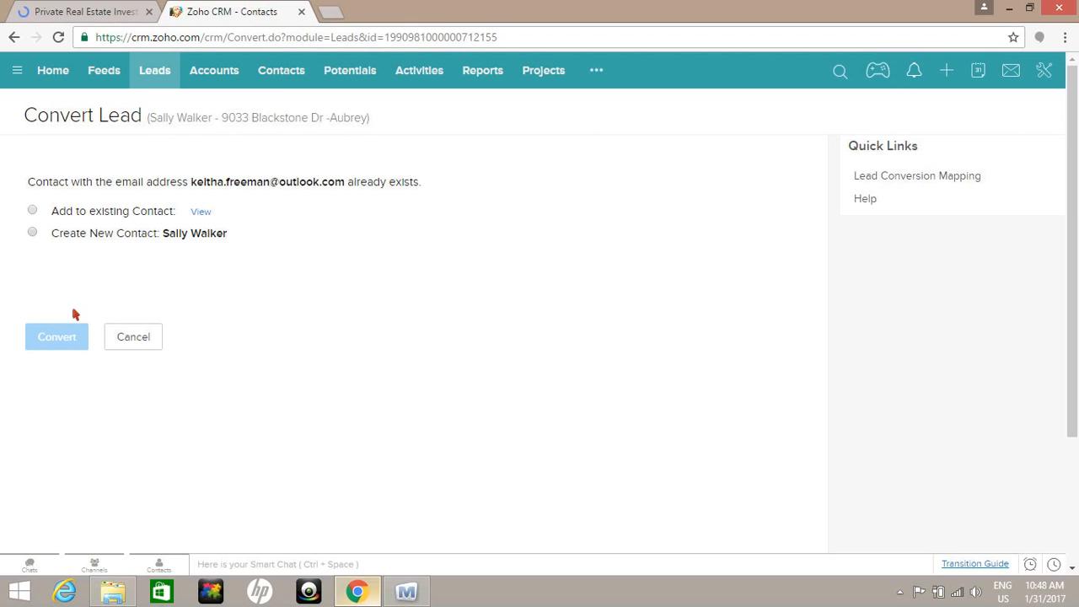
click(33, 233)
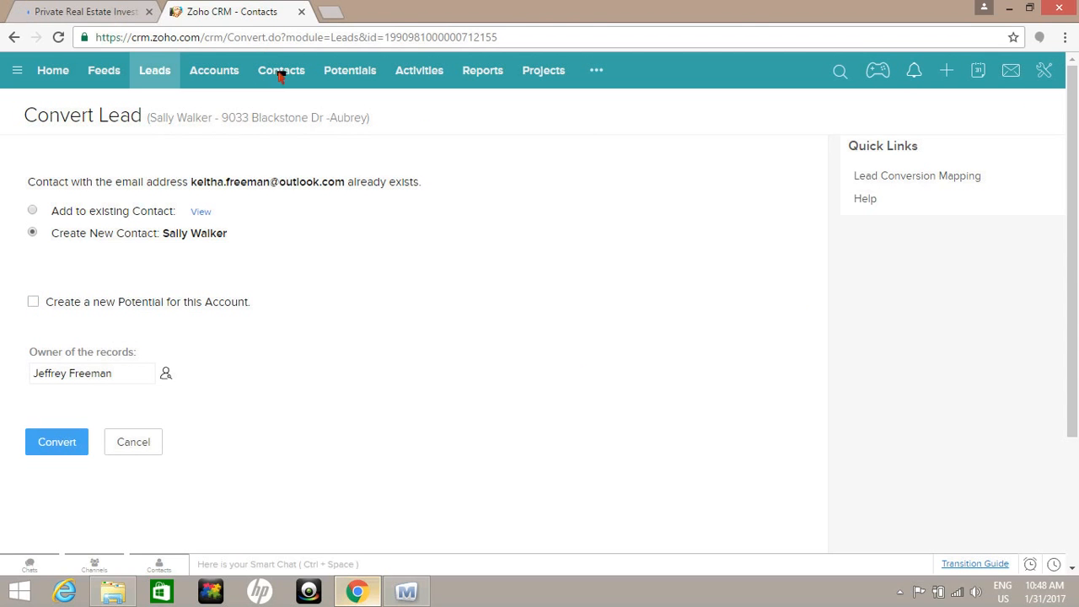
mouse_move(226, 78)
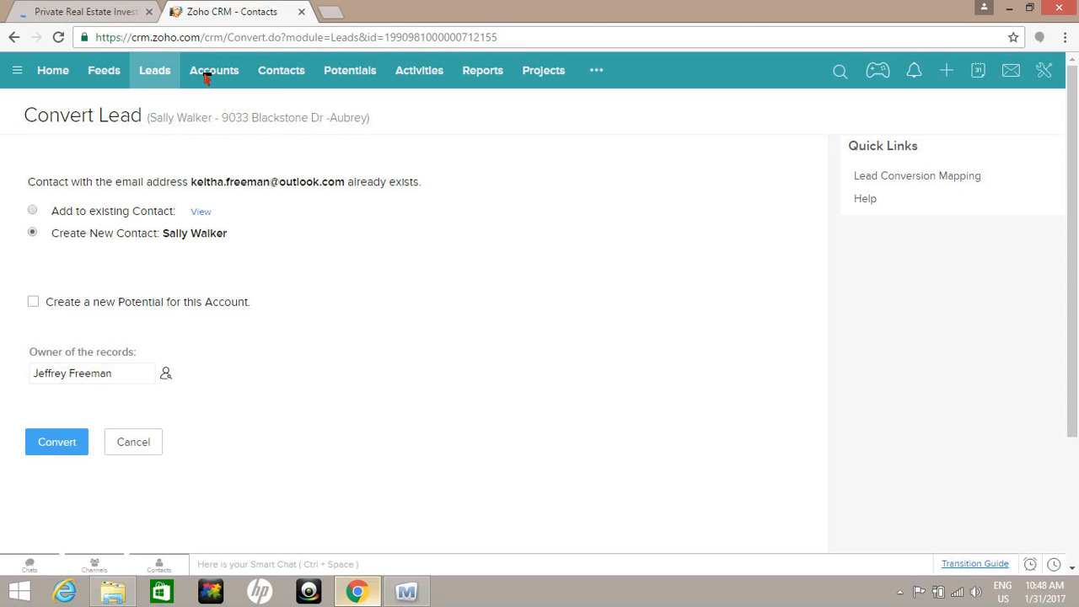
click(34, 302)
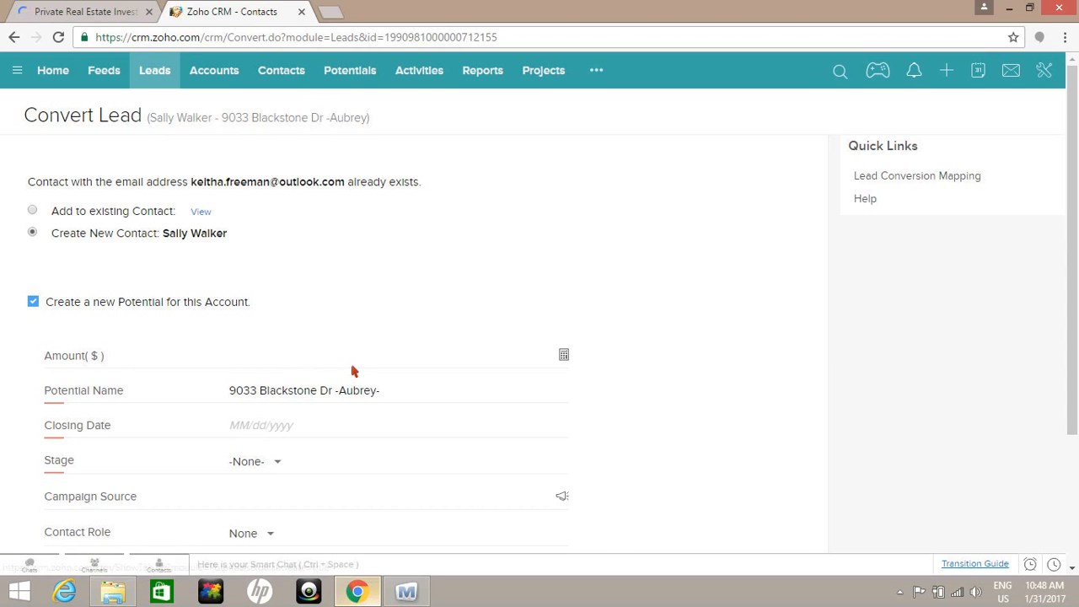
click(329, 356)
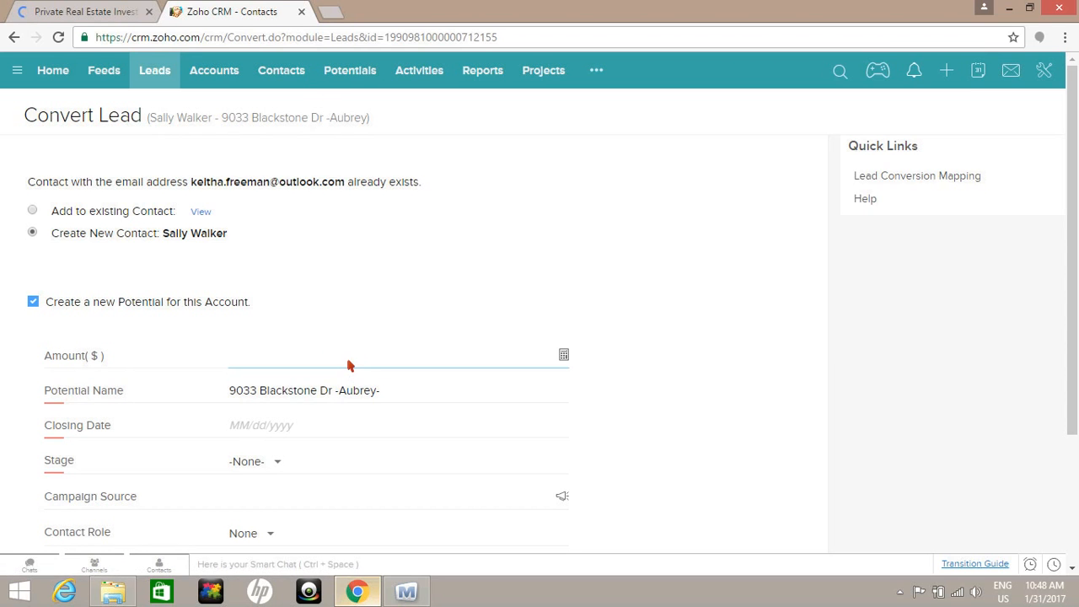
text(5000)
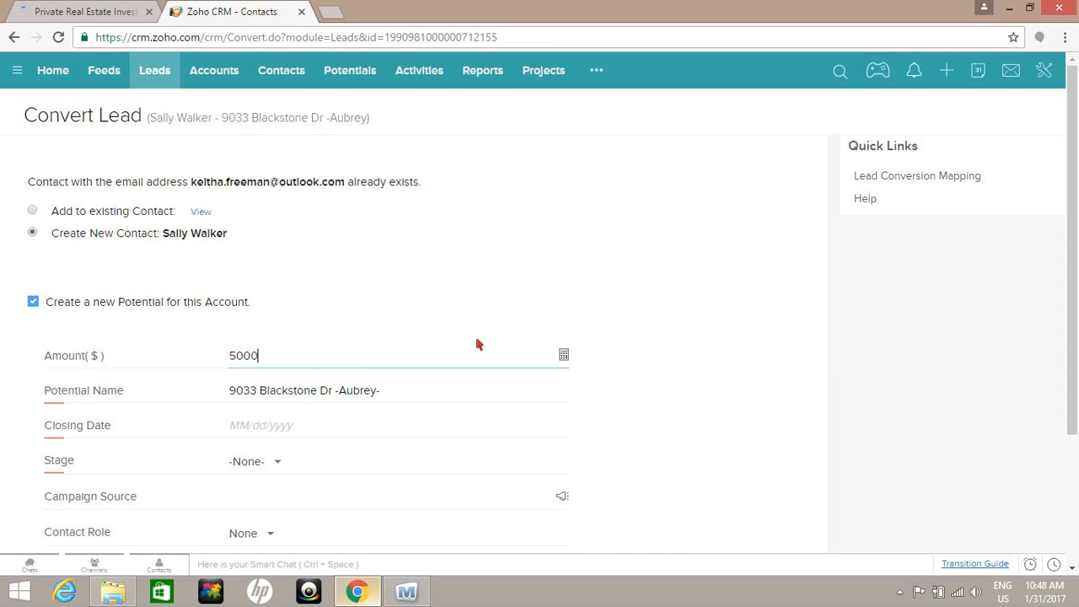
mouse_move(256, 421)
text(02/28/2017)
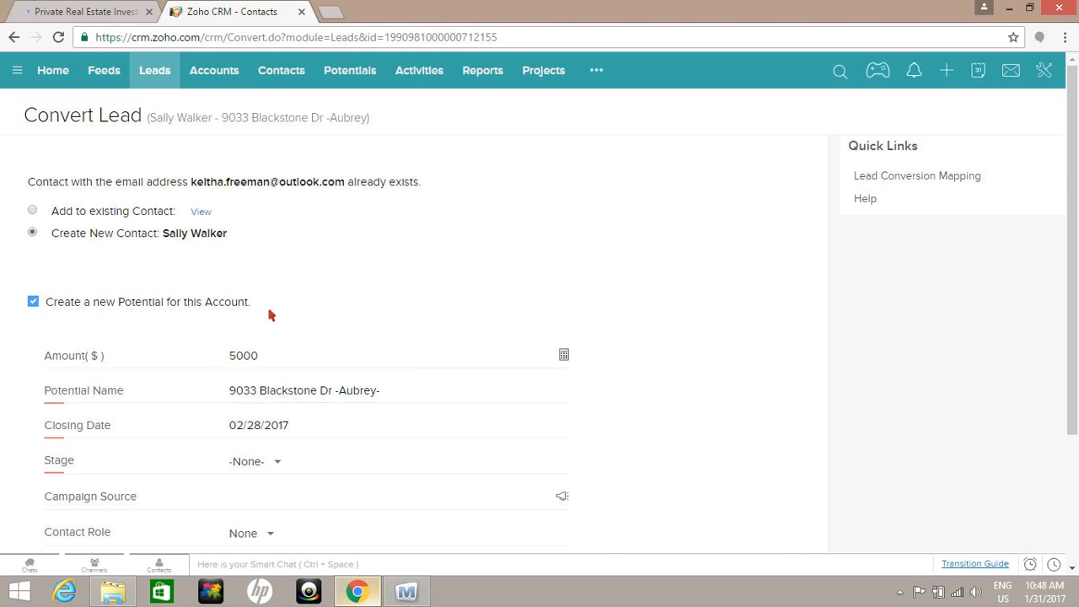
scroll(down, 3)
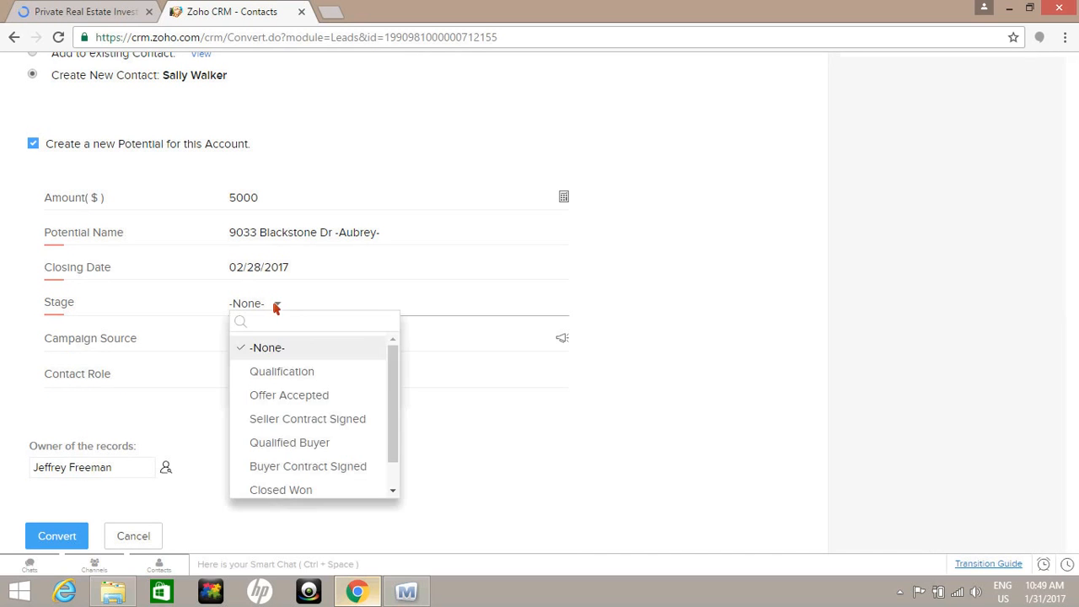
- Set the potential's stage to Qualification with closing date 02/28/2017 and complete the conversion
click(249, 375)
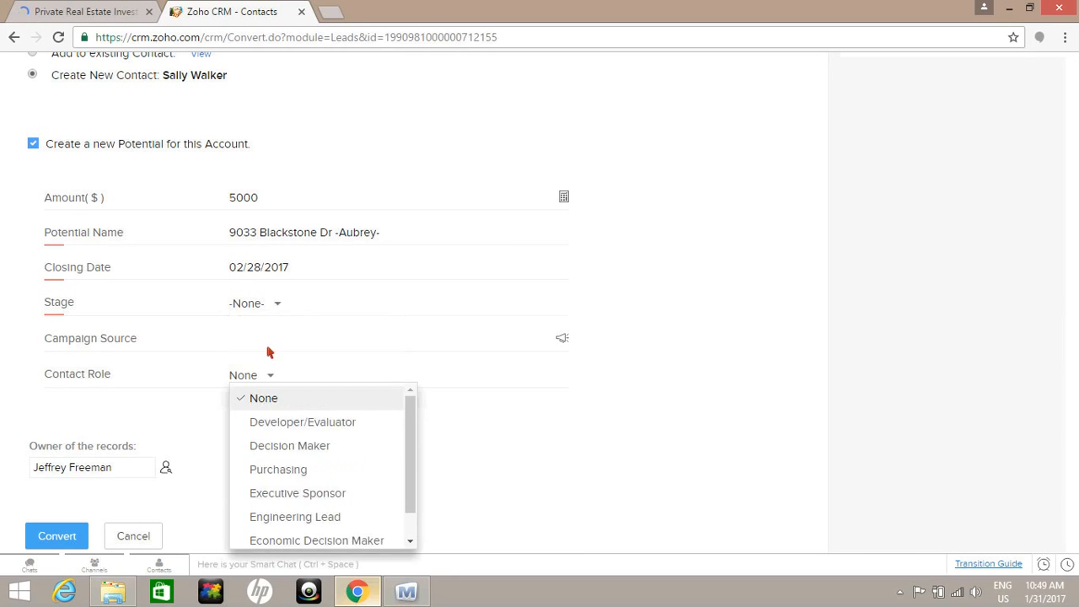
click(253, 304)
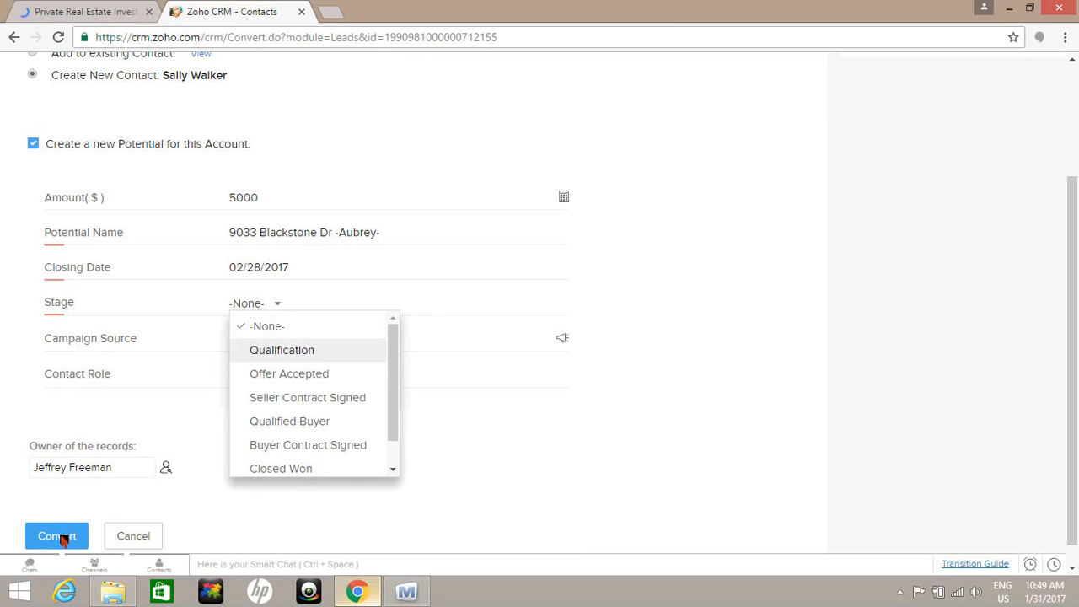
click(281, 349)
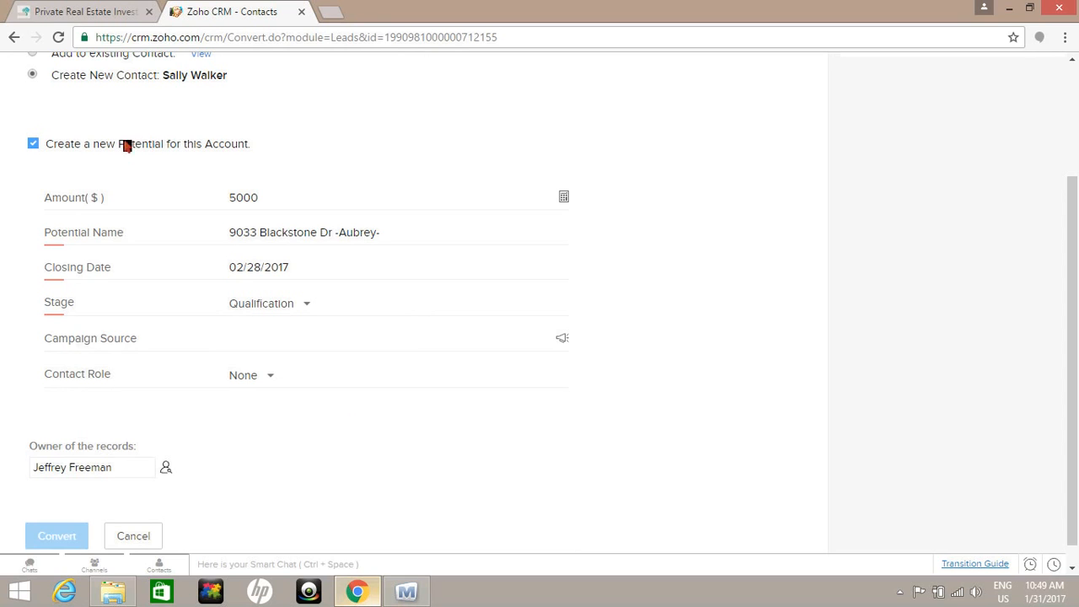
click(54, 536)
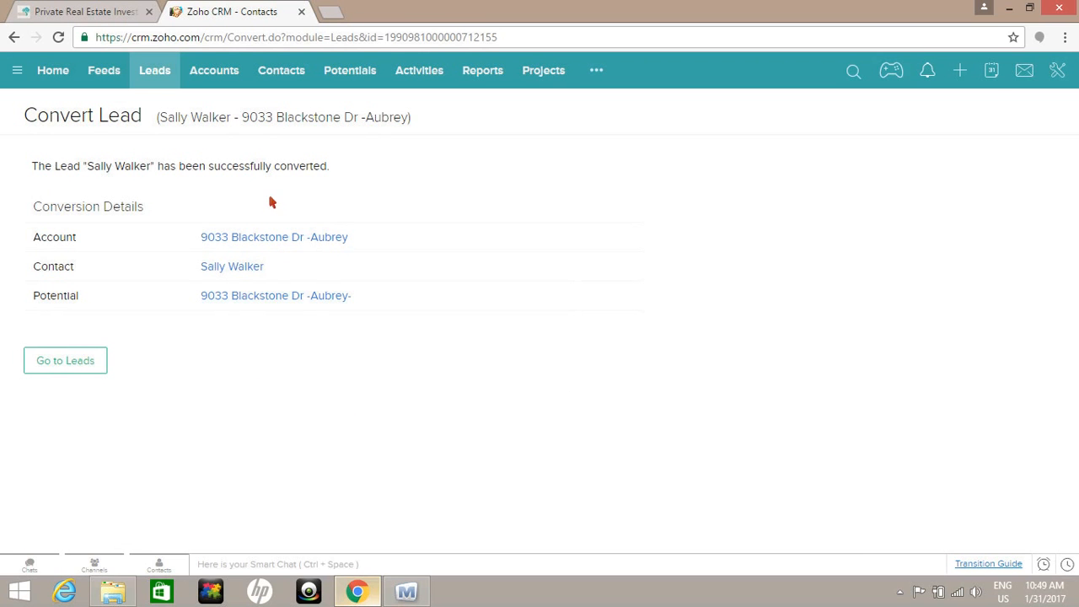
mouse_move(239, 209)
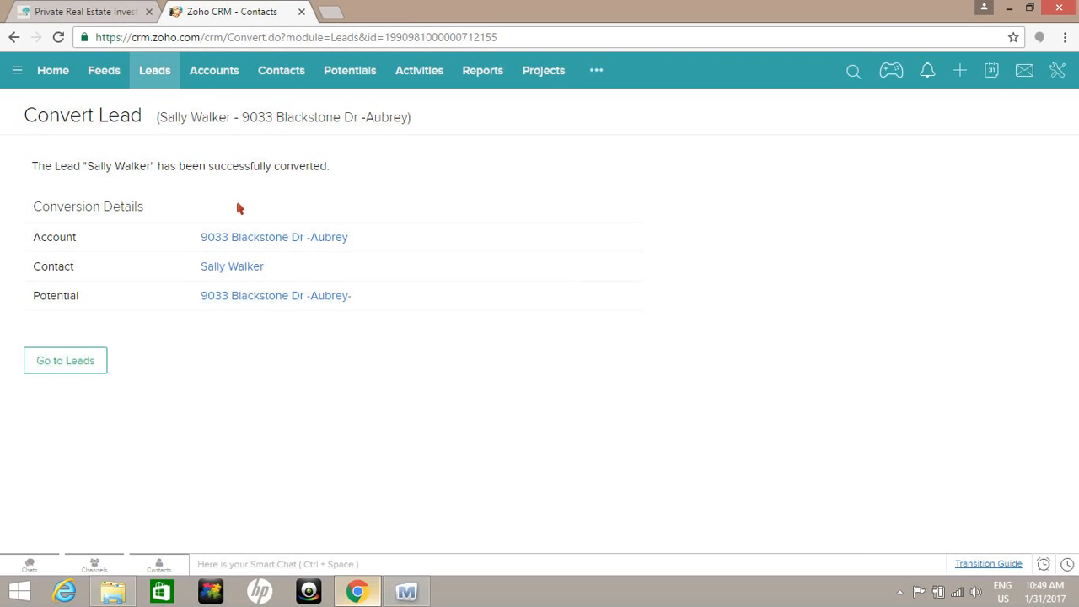
mouse_move(215, 71)
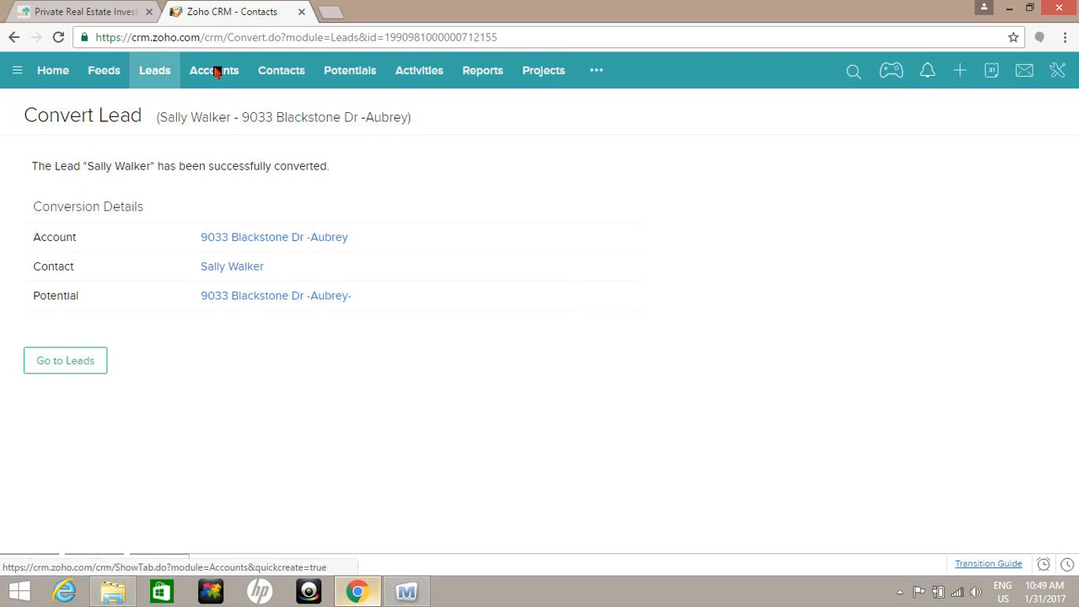
click(214, 71)
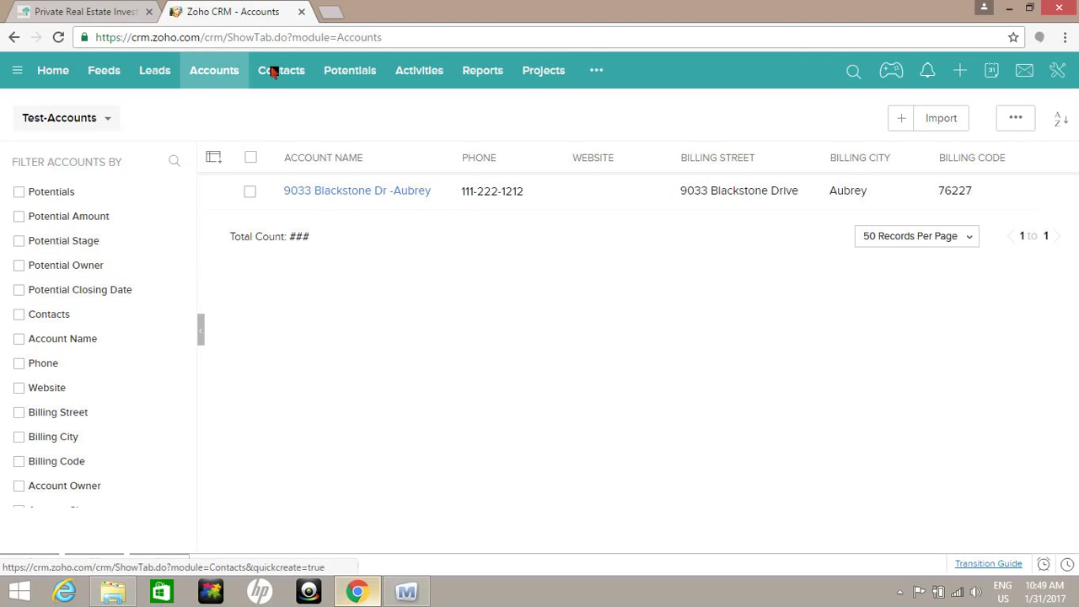
click(279, 71)
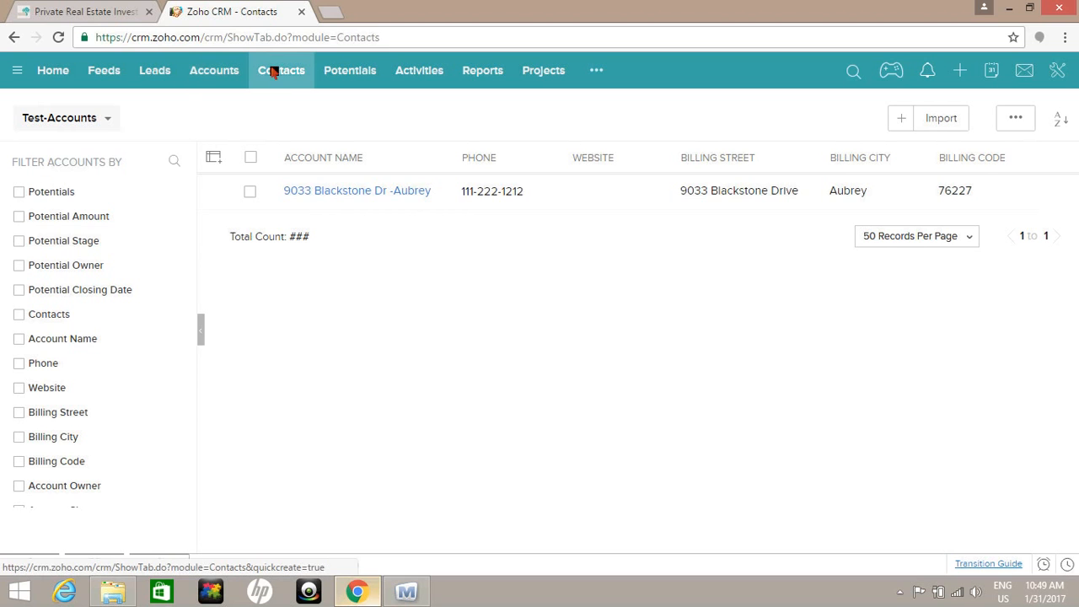
click(279, 70)
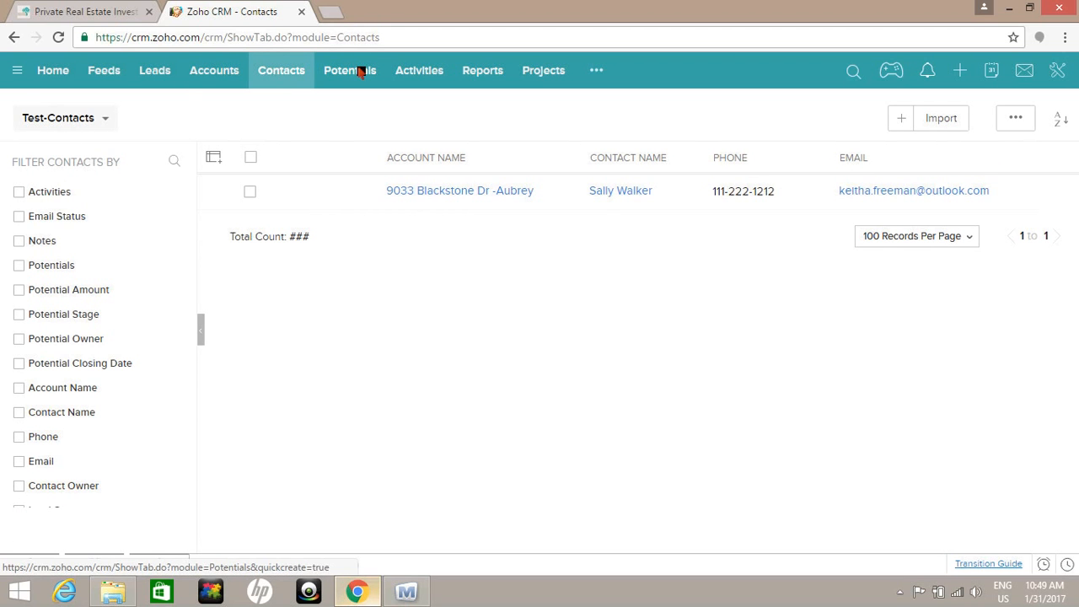
click(351, 71)
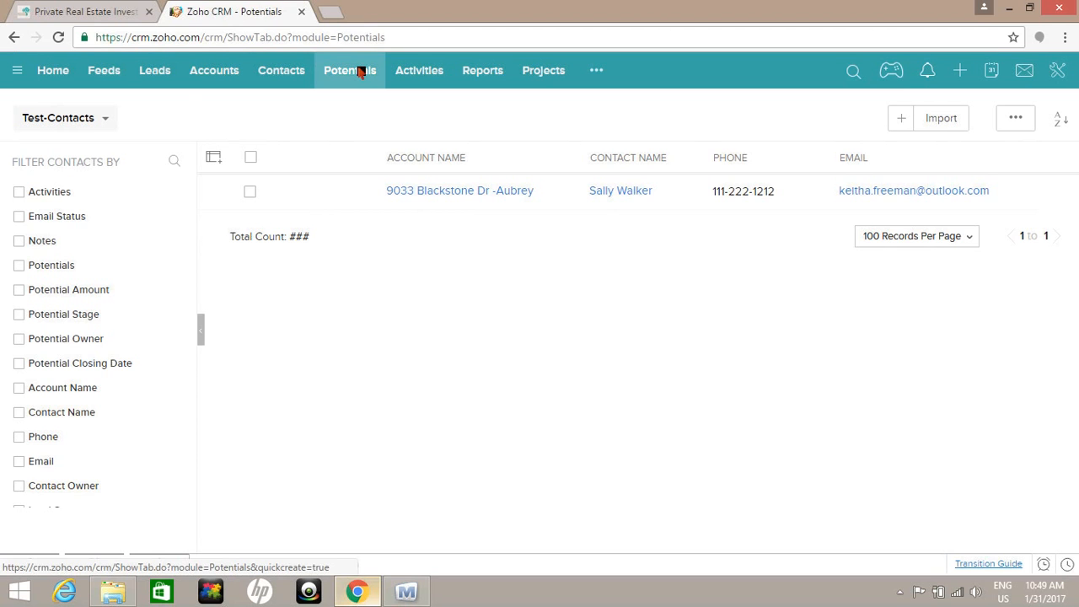
click(354, 71)
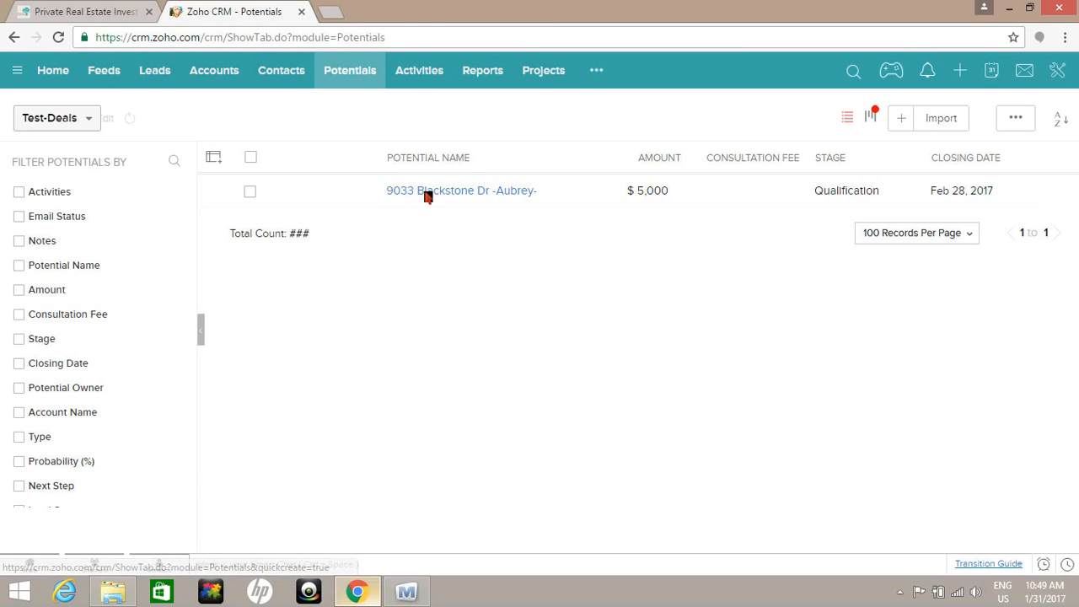
click(462, 189)
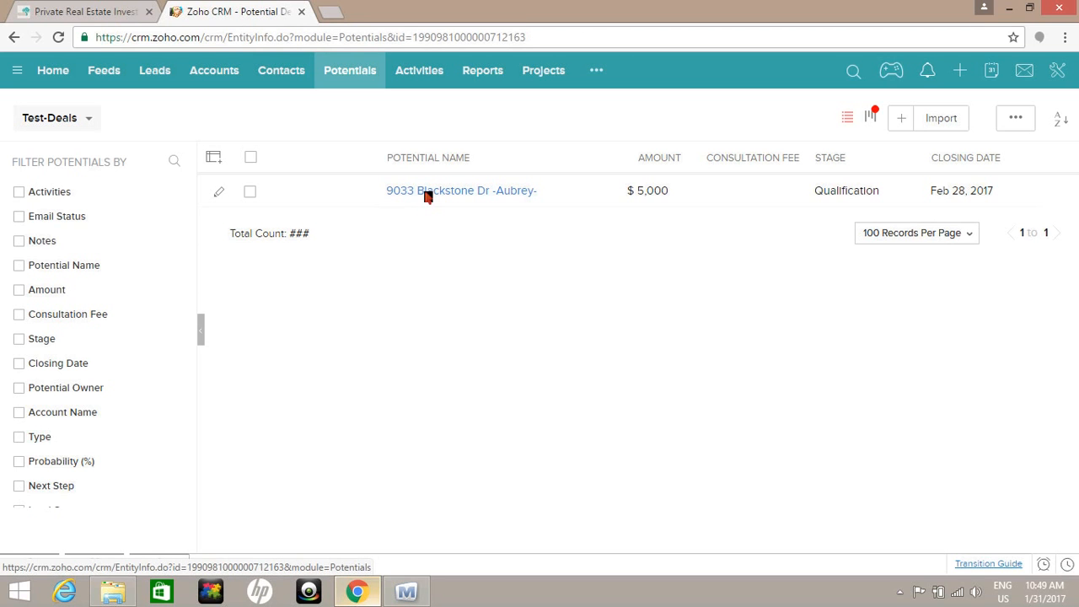
click(463, 189)
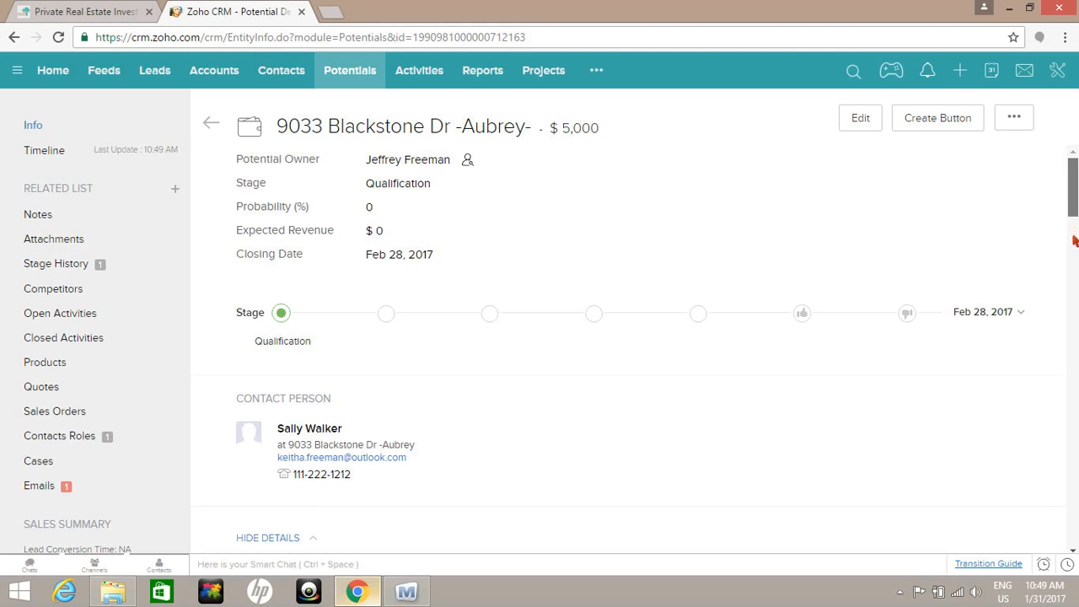
scroll(down, 3)
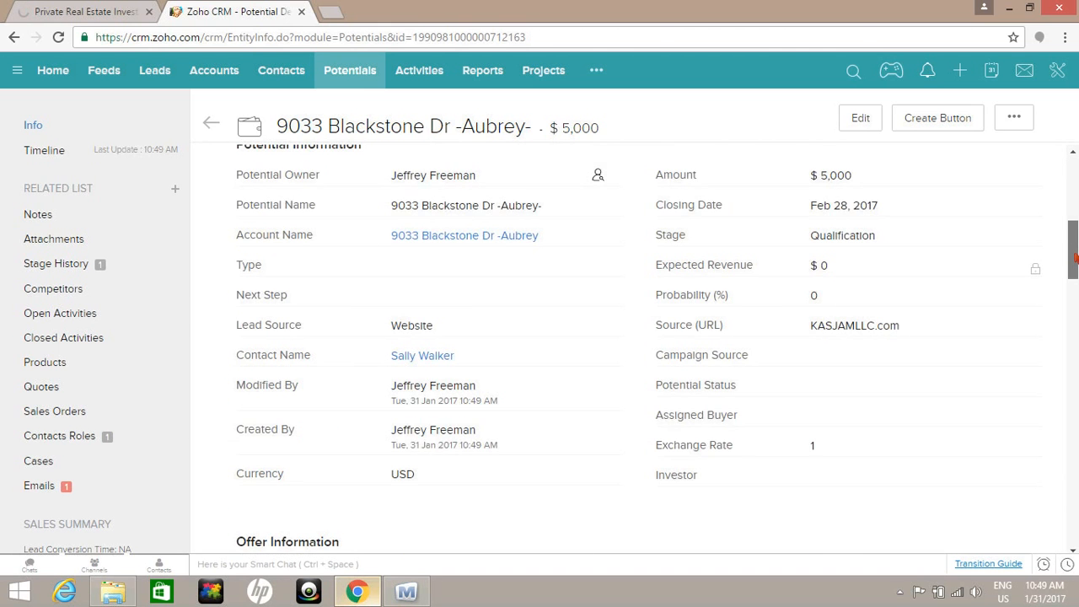
scroll(down, 3)
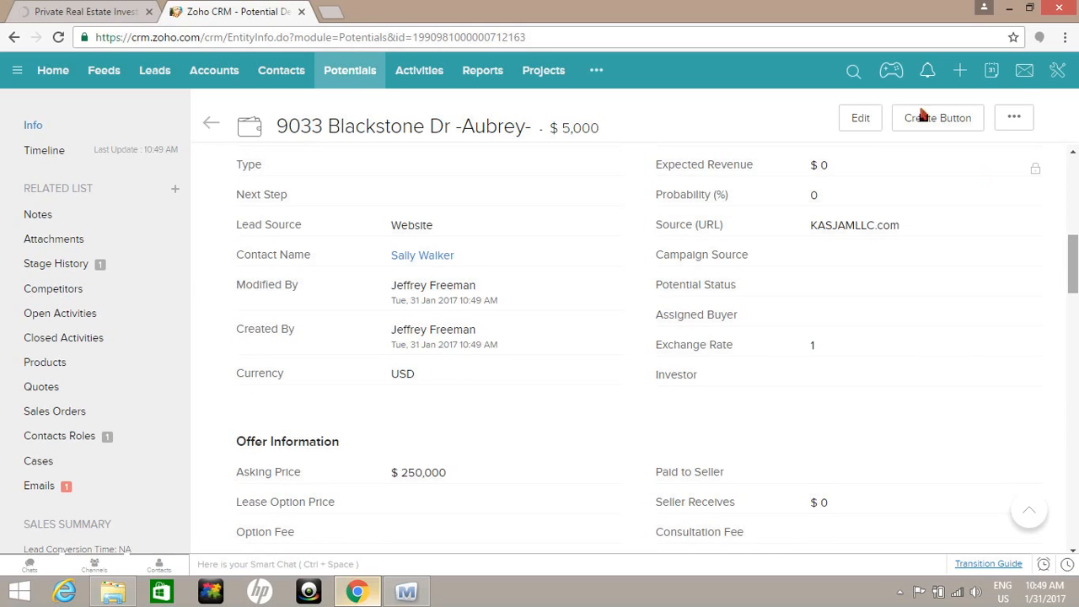
mouse_move(779, 371)
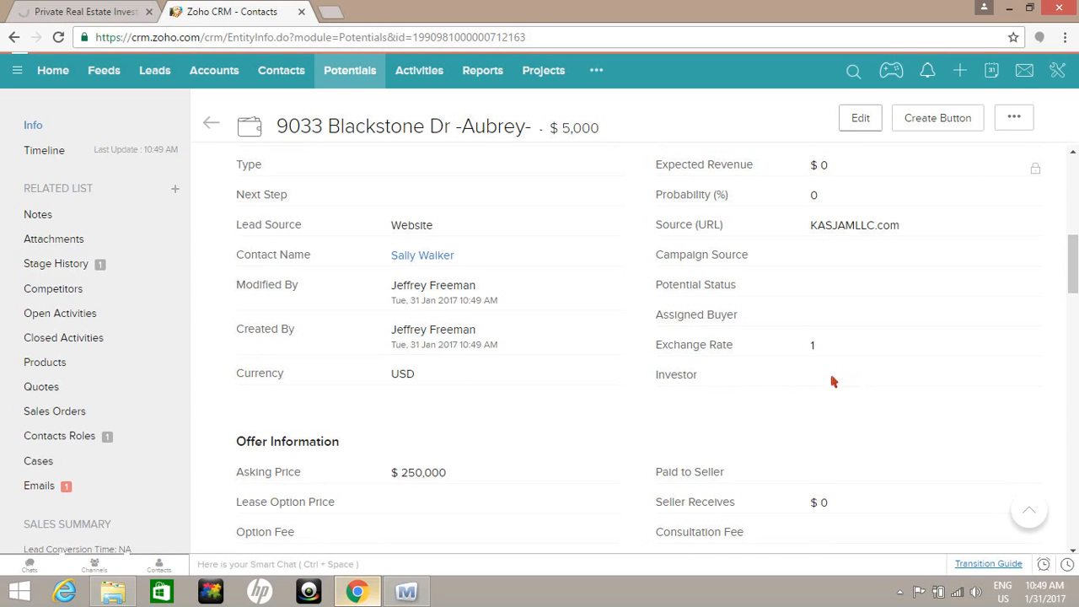
mouse_move(838, 381)
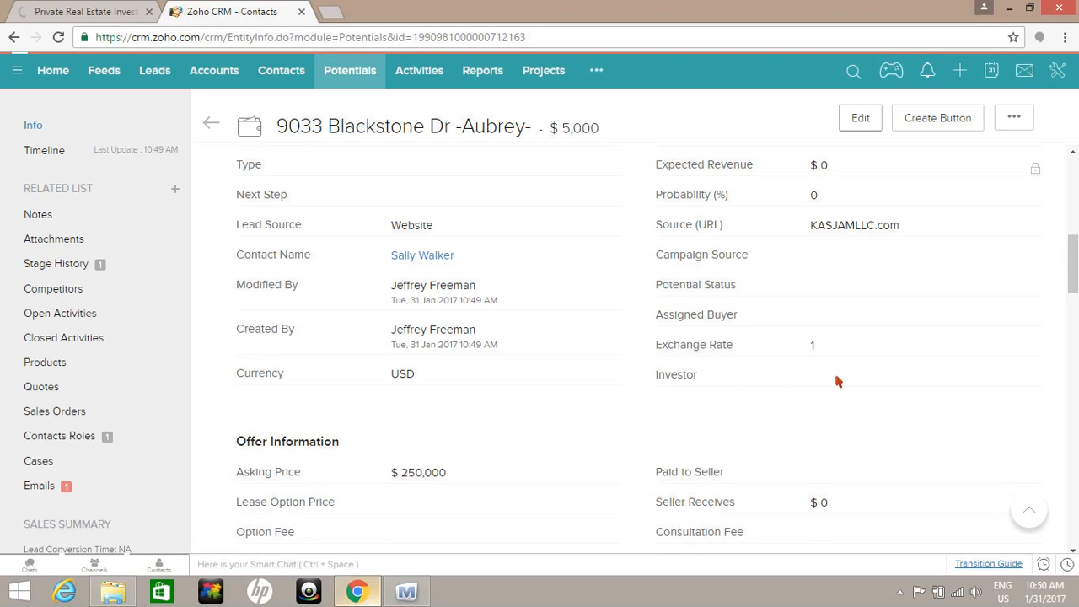
click(860, 118)
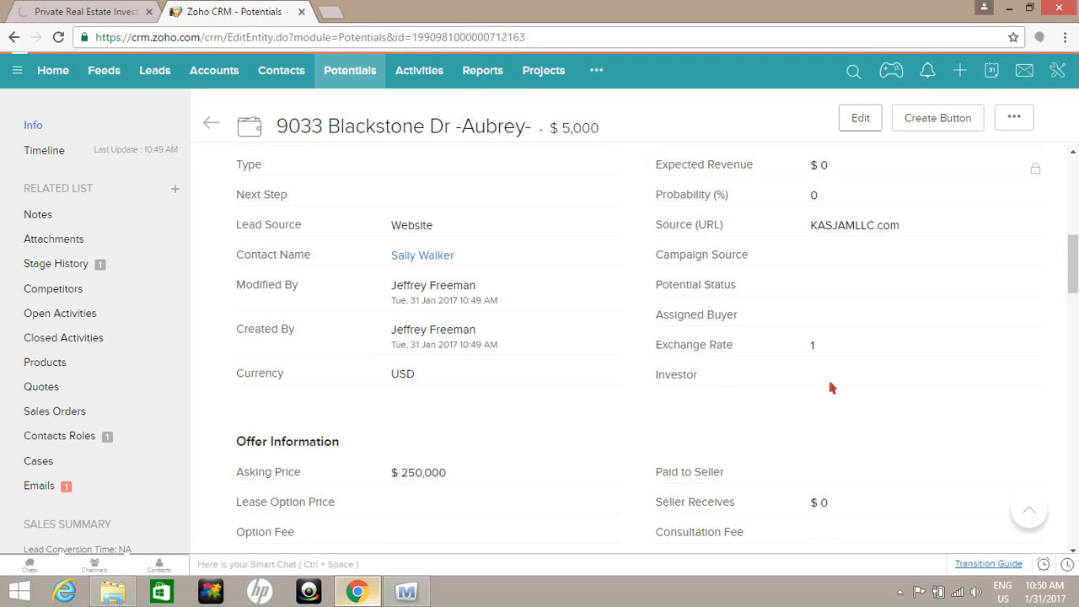
- Set investor KASJAM LLC, lease option price 257000 and option fee 6000
click(860, 118)
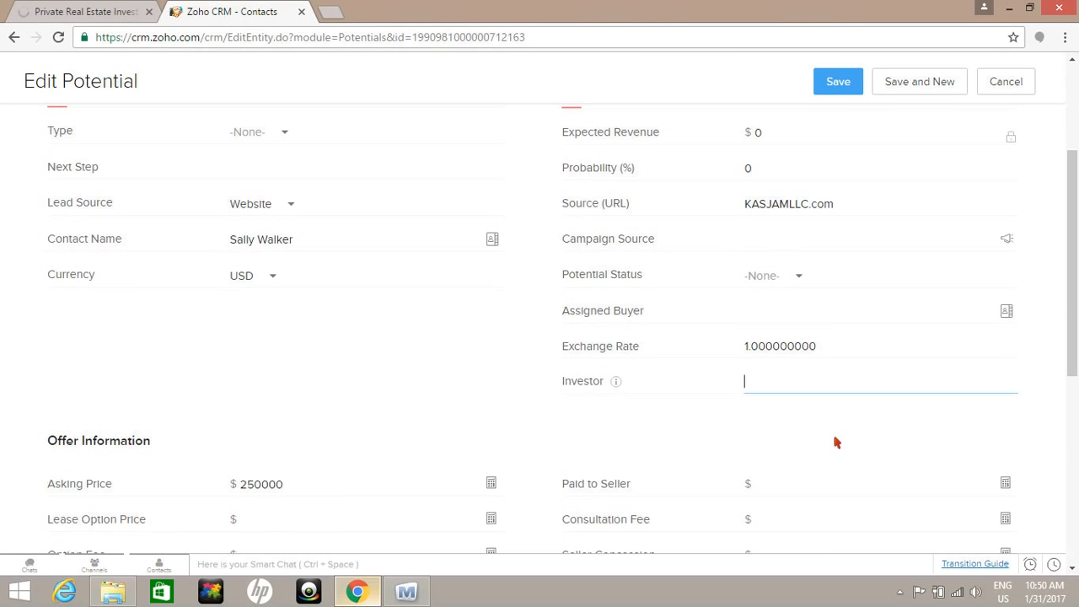
text(KA)
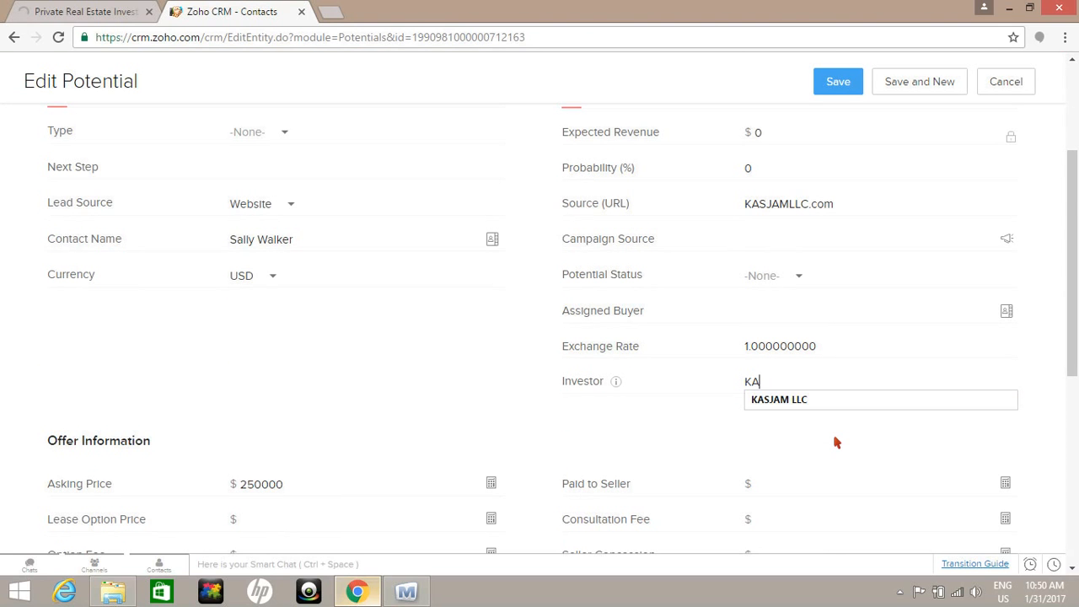
click(779, 400)
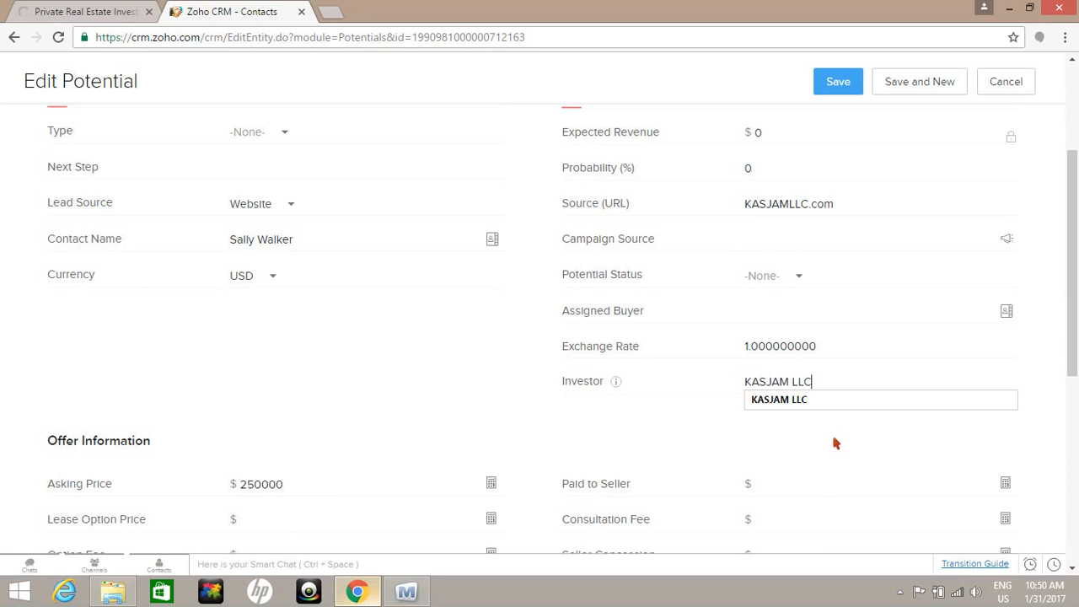
click(779, 399)
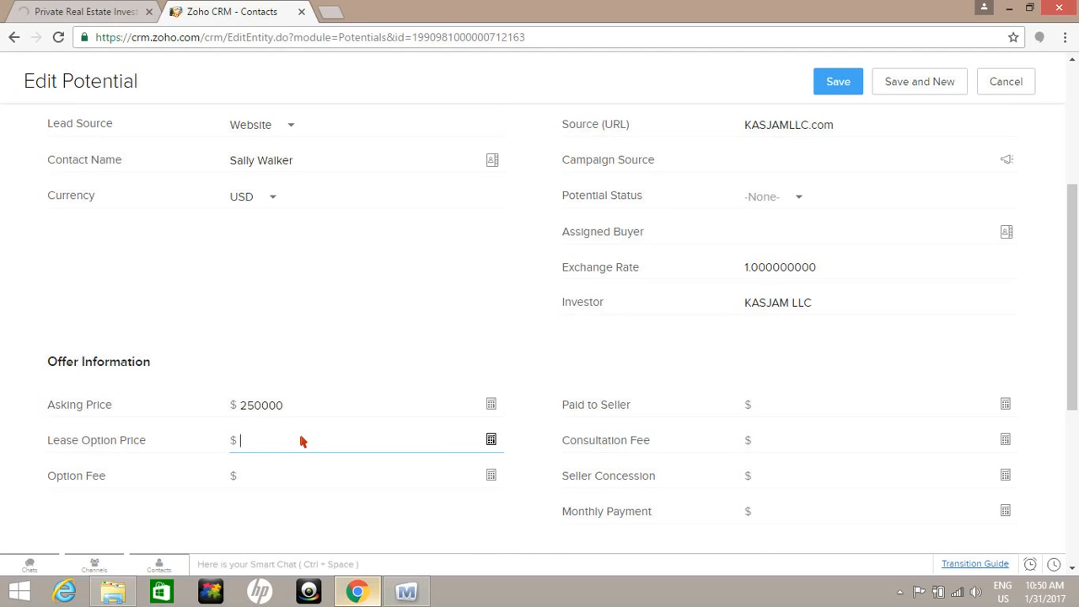
text(257000)
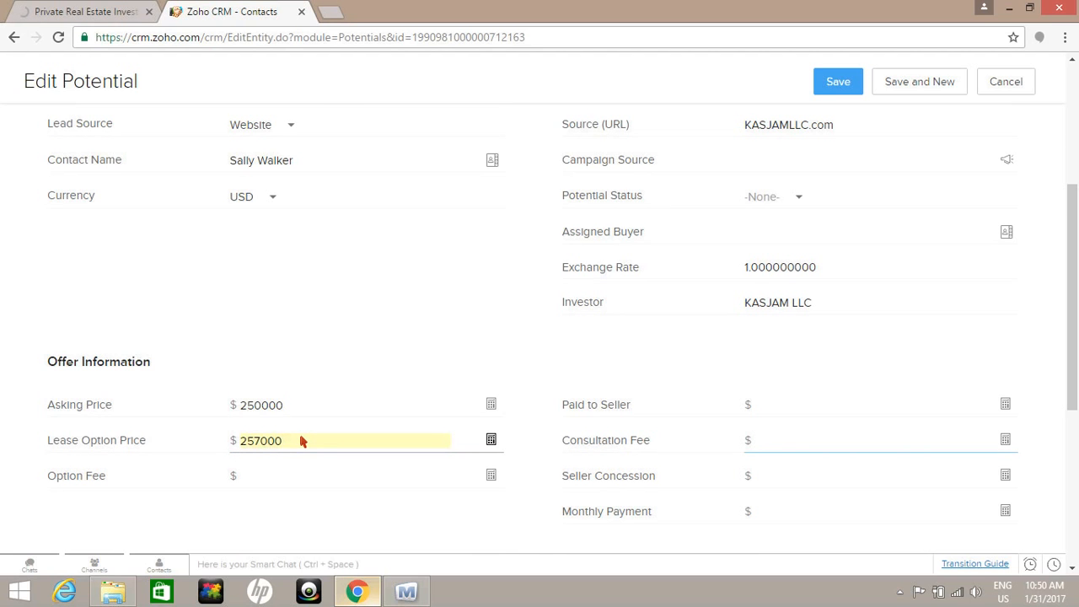
click(354, 475)
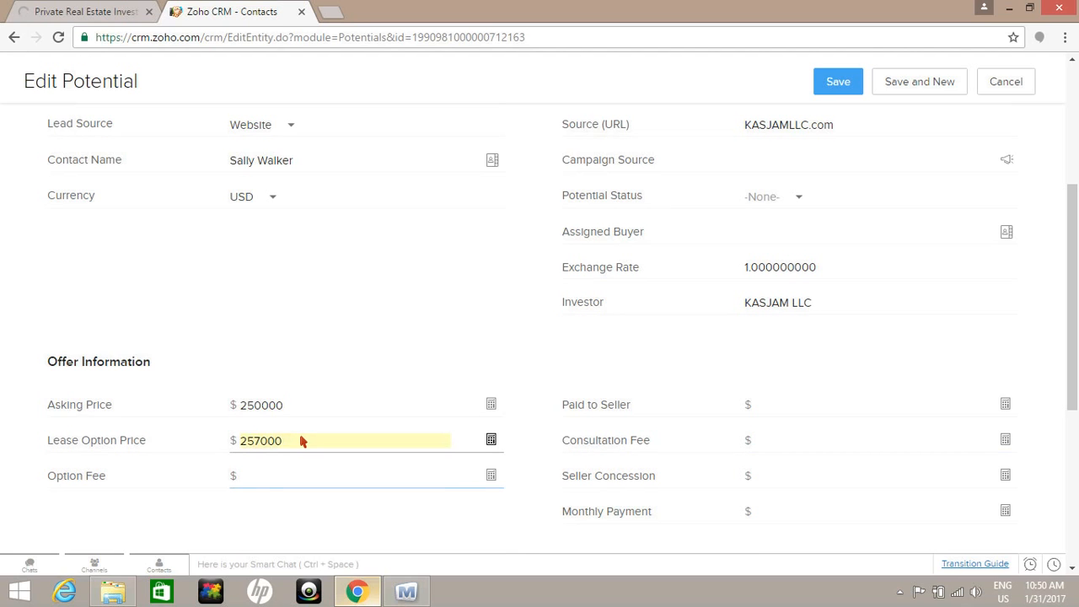
text(6000)
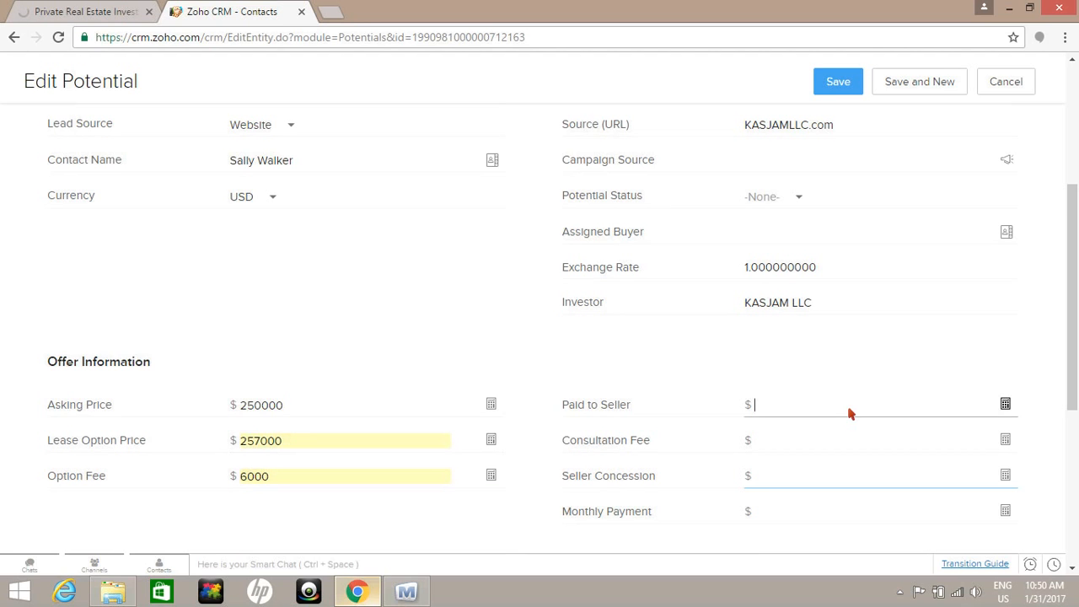
- Enter paid to seller 1000, concession 3600 and monthly payment 1395, then save the potential
click(860, 405)
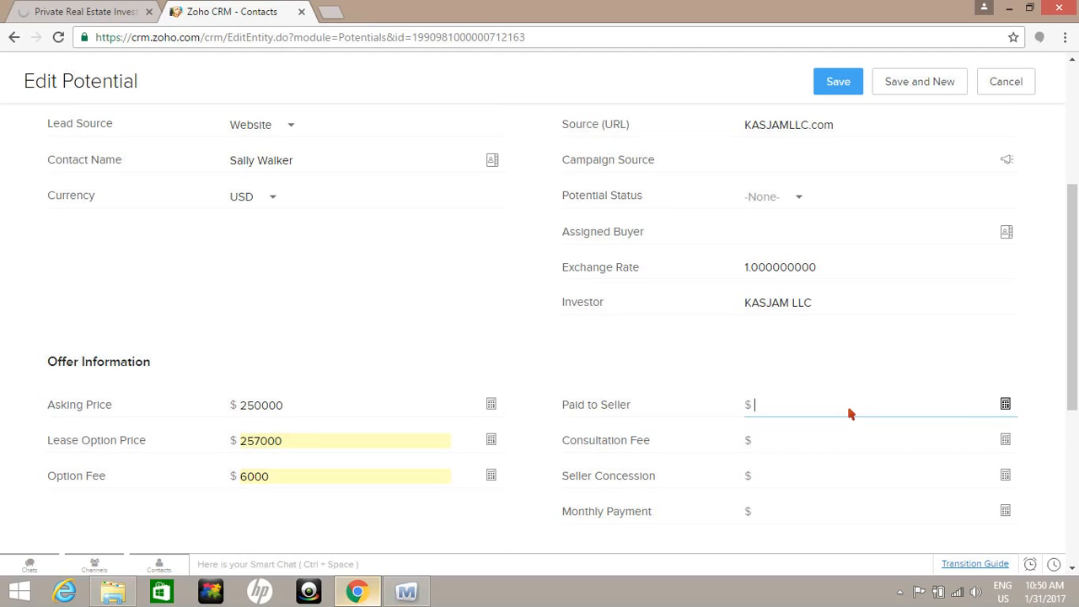
text(1000)
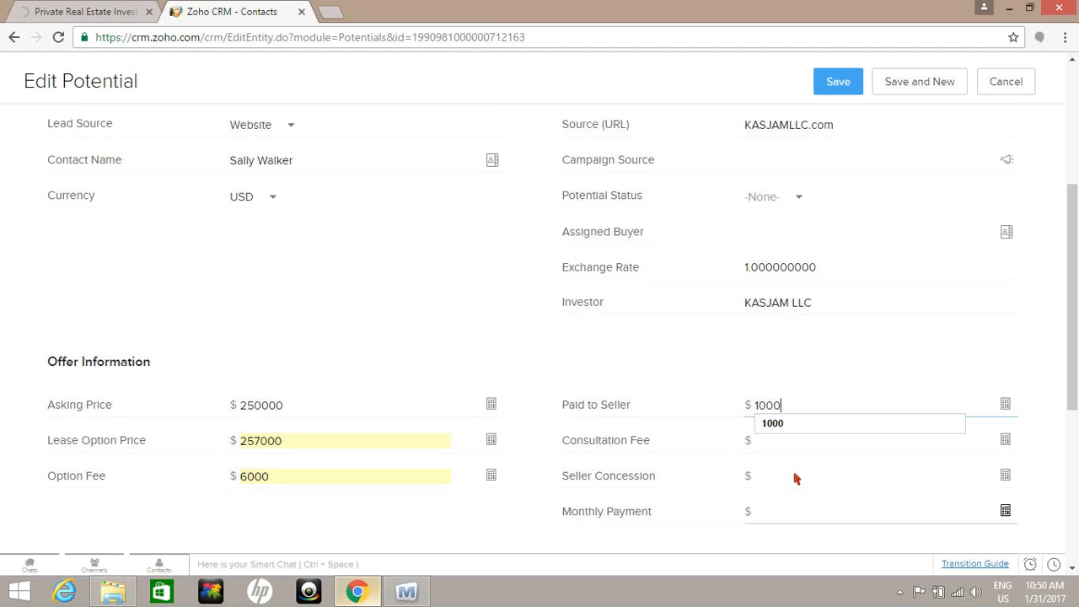
click(826, 475)
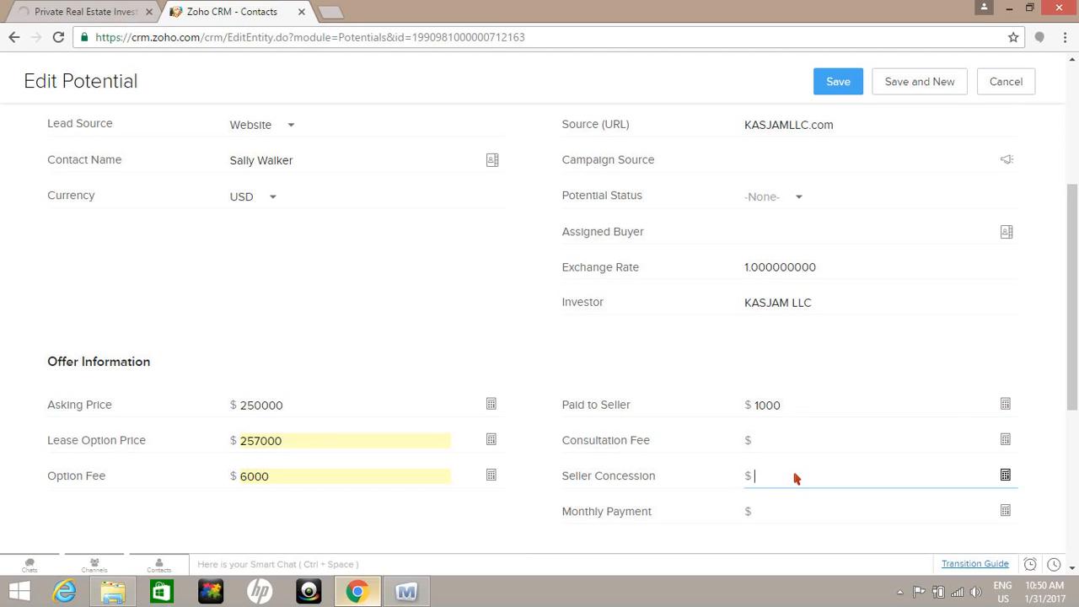
text(3600)
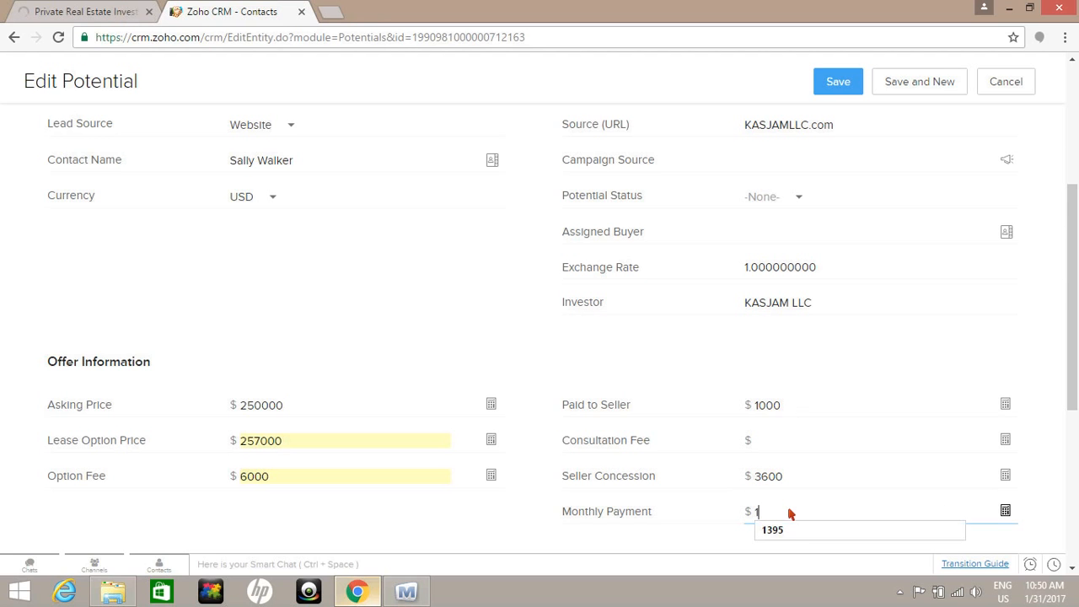
text(1395)
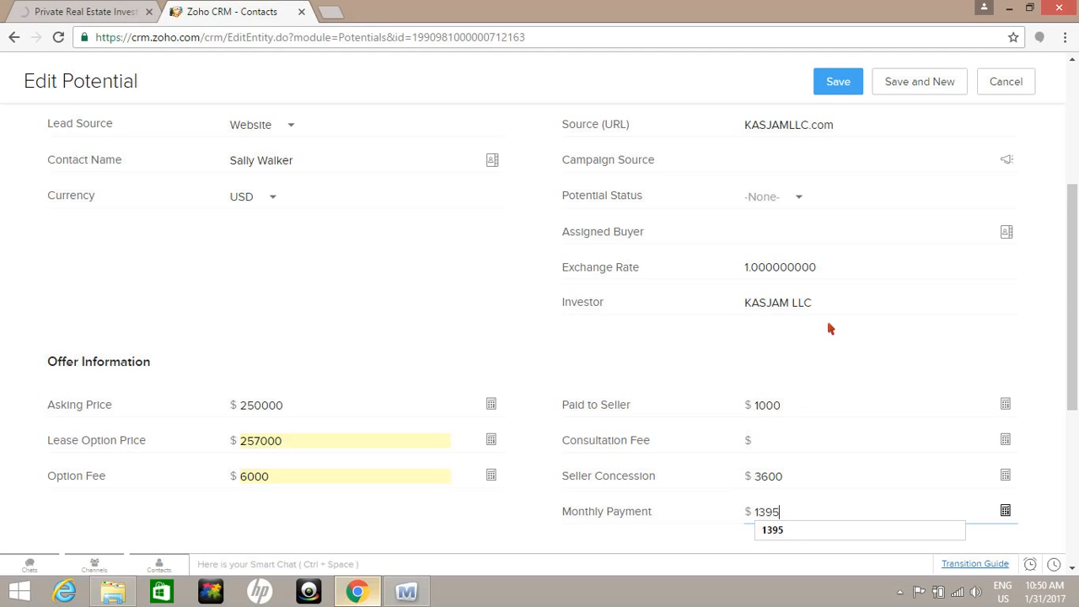
click(839, 81)
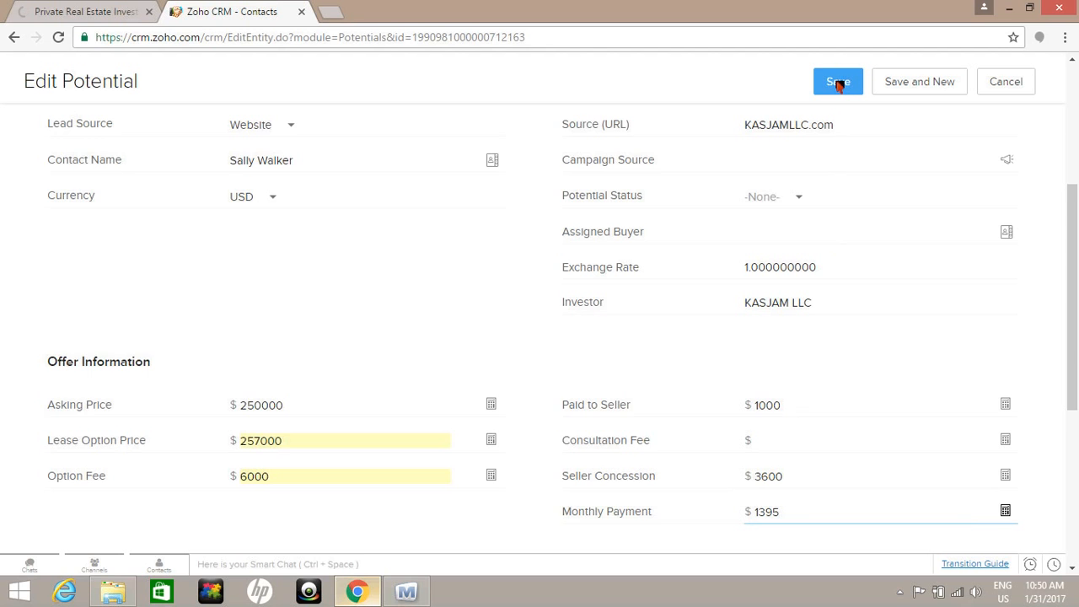
- Scroll the saved potential to view Balance $251,000, Contract Balance $247,400, Seller Receives $252,000, Balance Received $248,400 and related lists
scroll(down, 3)
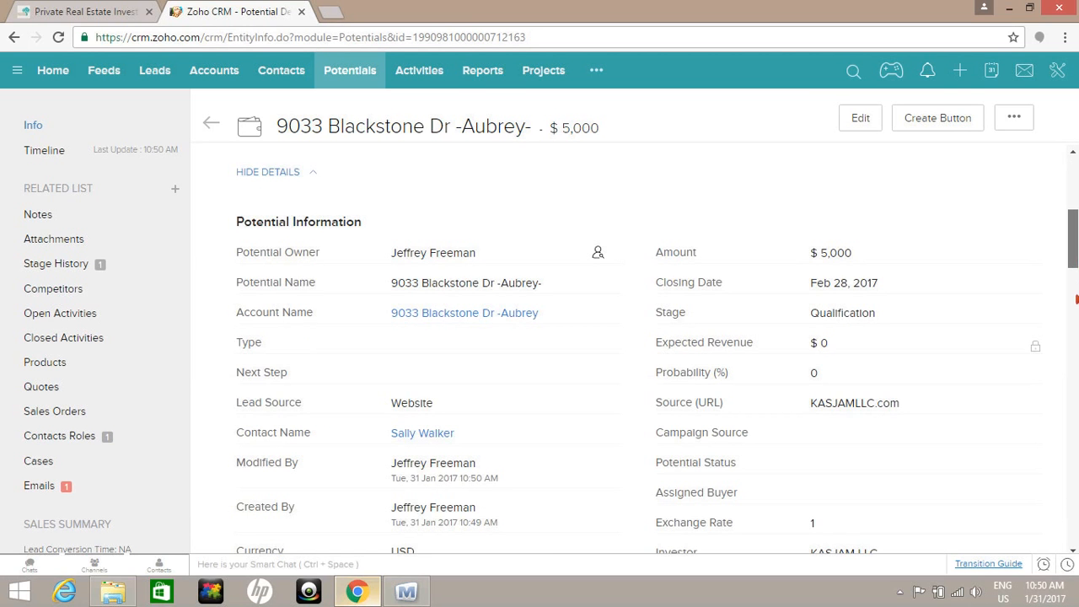
scroll(down, 3)
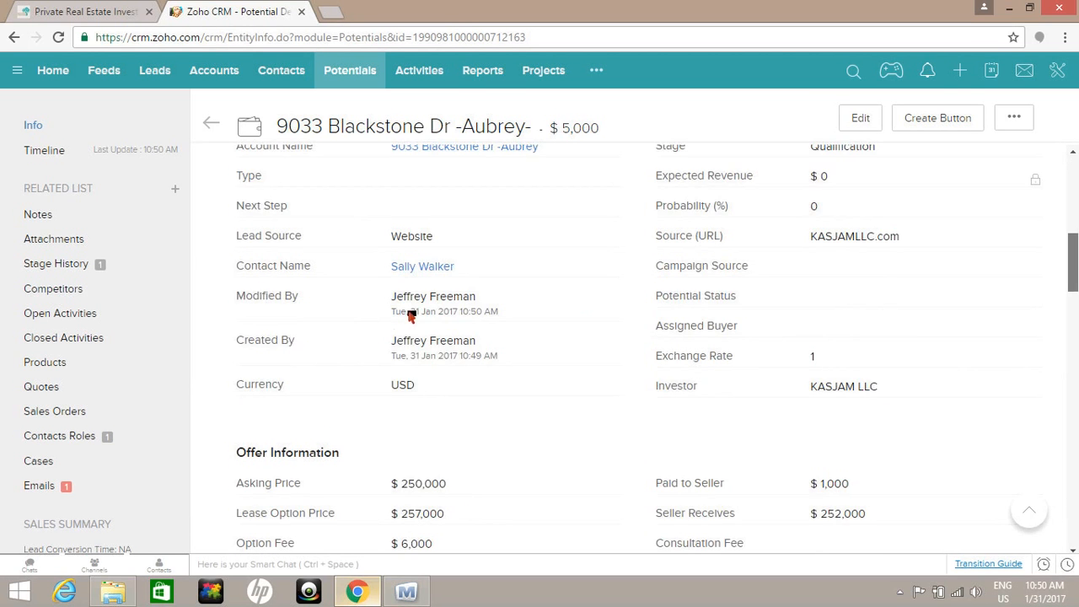
scroll(down, 3)
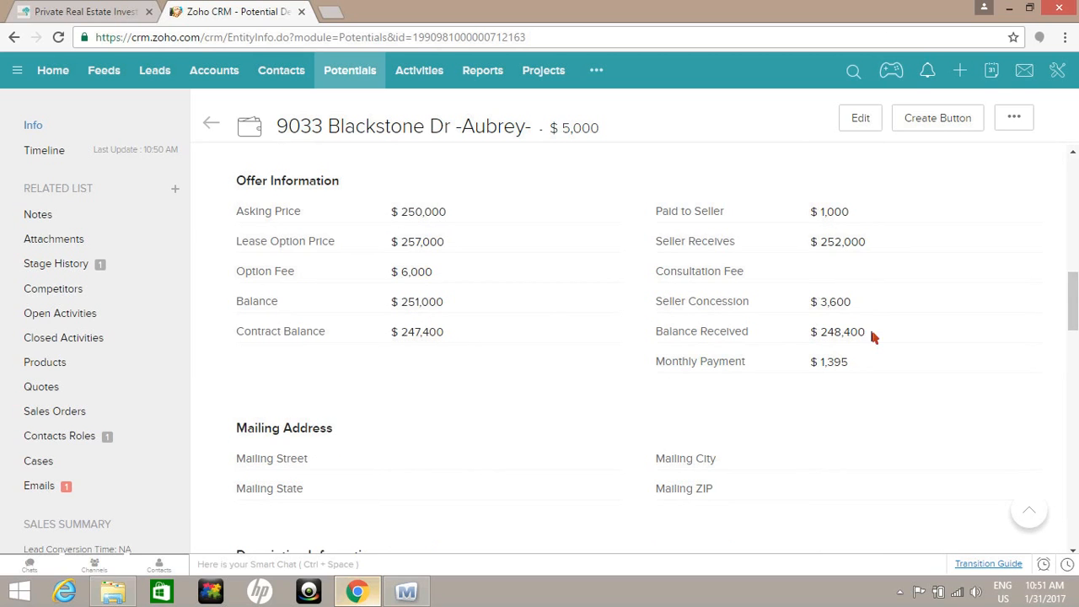
mouse_move(719, 263)
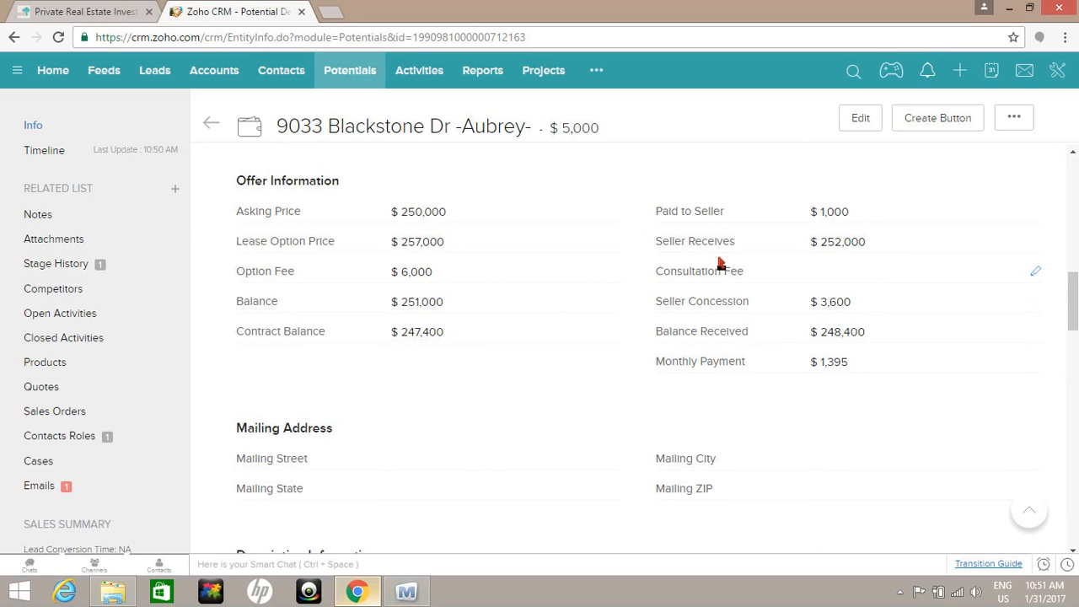
mouse_move(820, 361)
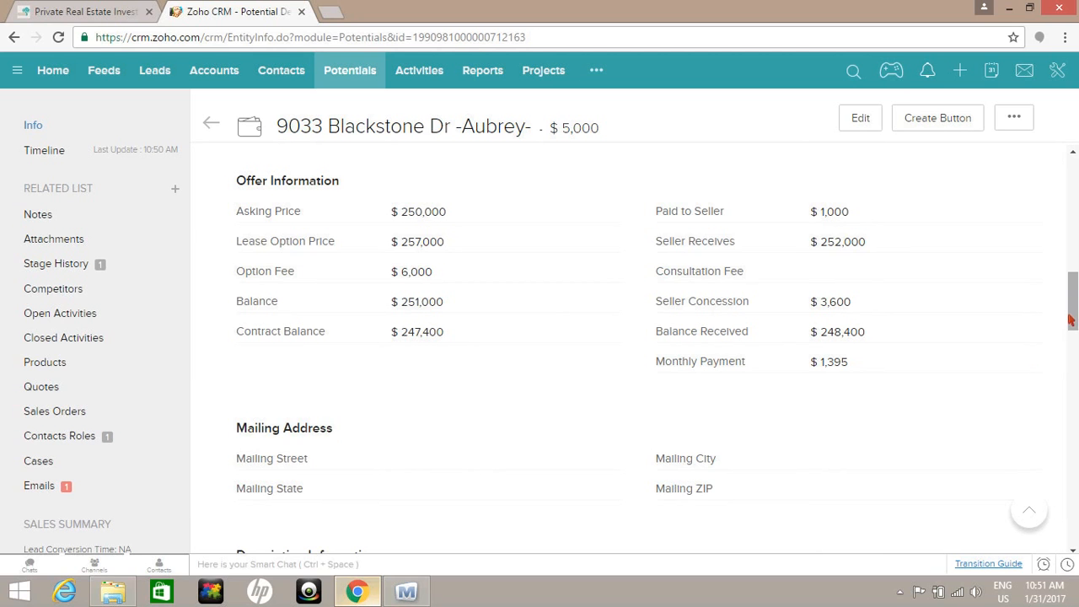
scroll(down, 3)
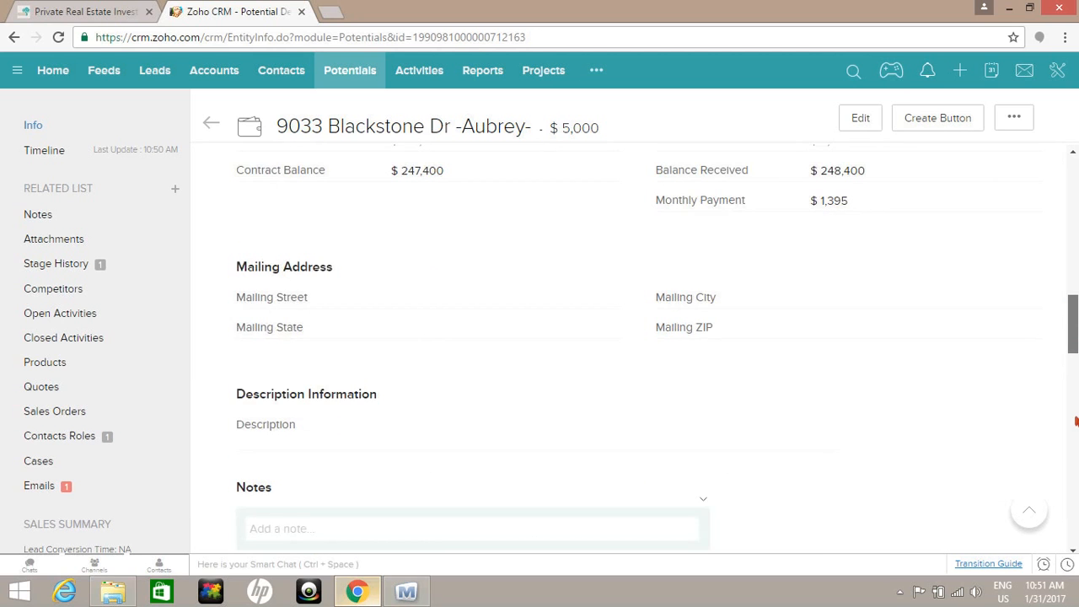
scroll(down, 3)
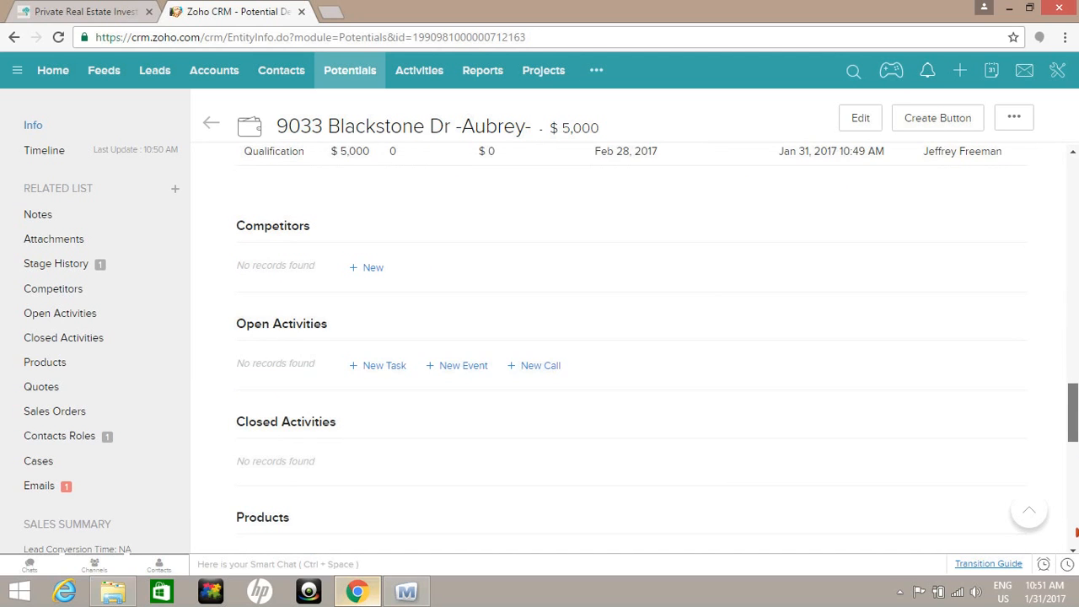
scroll(down, 3)
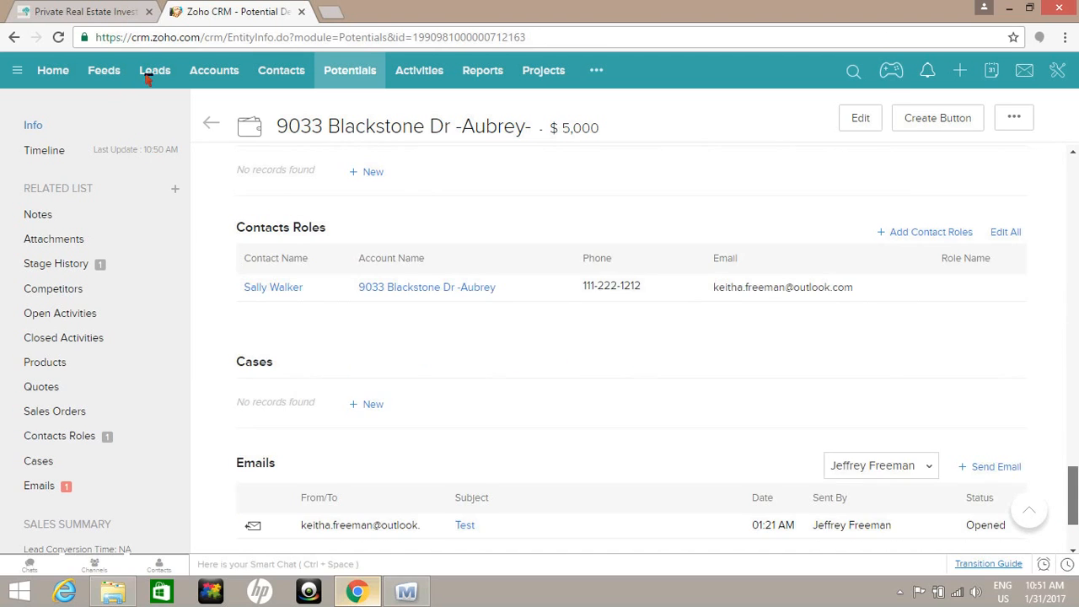
scroll(down, 3)
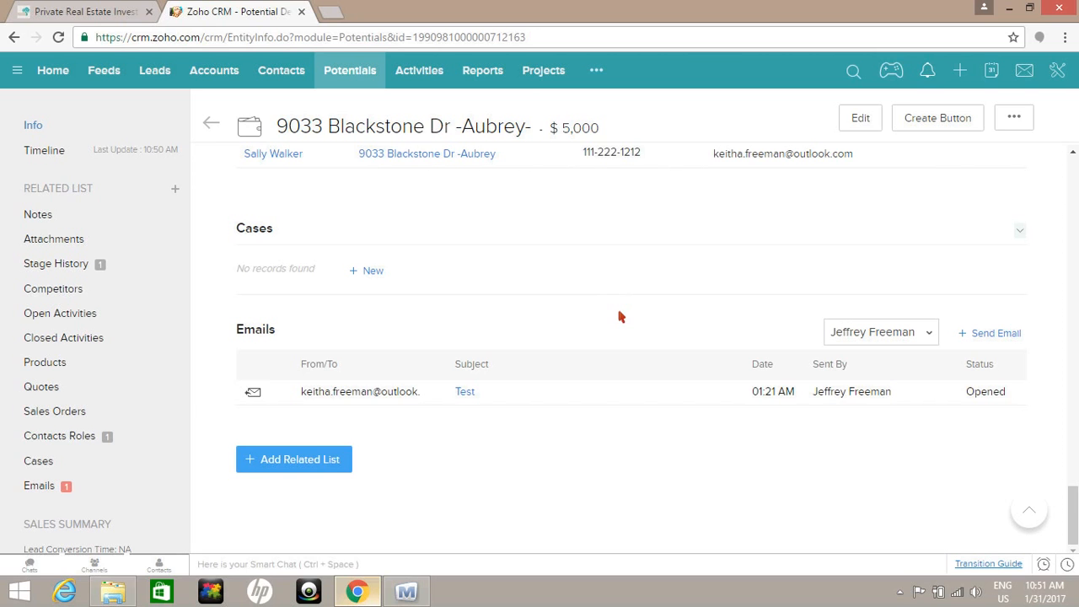
mouse_move(624, 521)
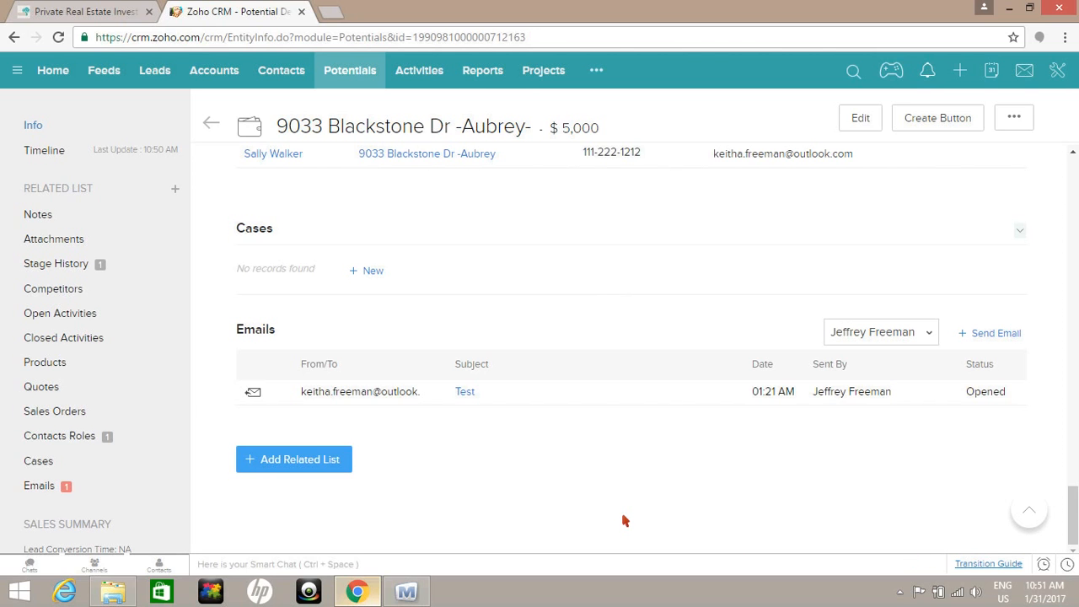